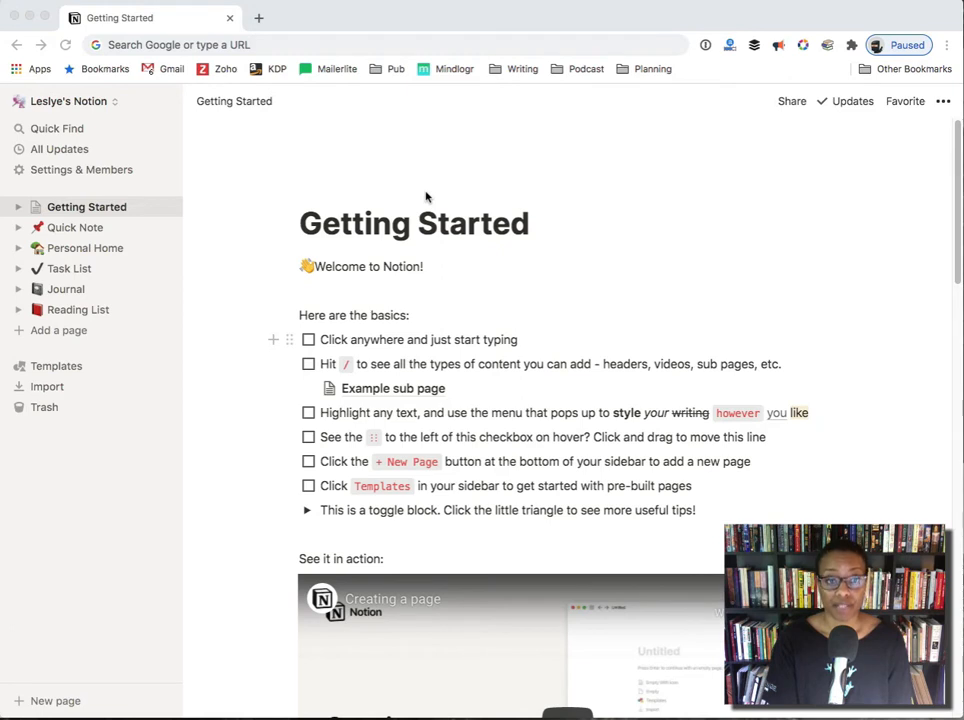
Navigate to the shared public Publications Database link listing Song of Blood & Stone
click(334, 44)
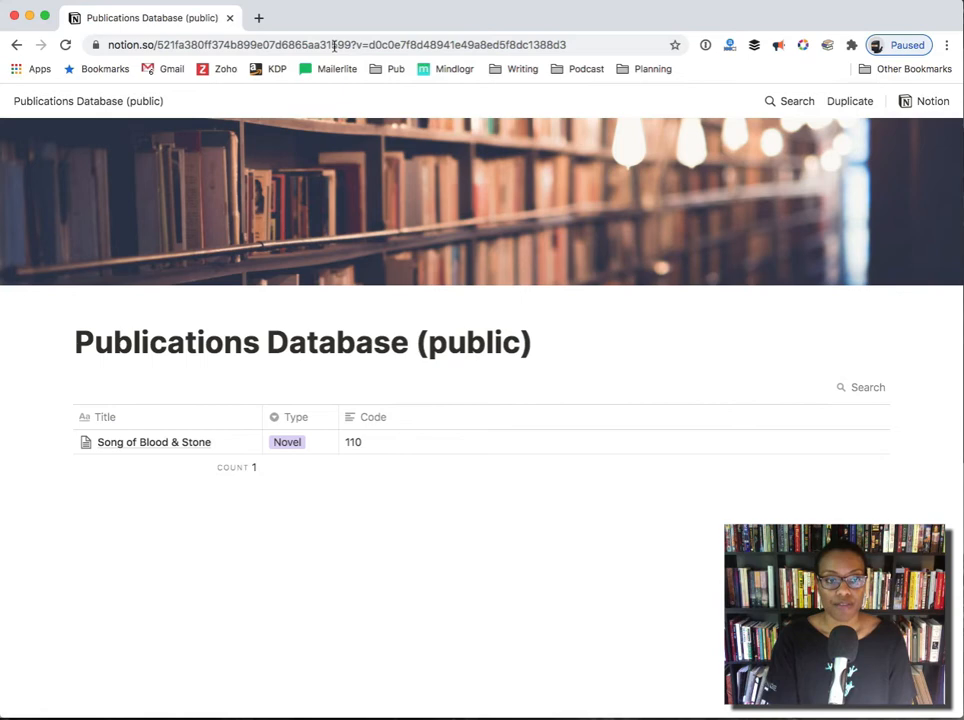
mouse_move(850, 104)
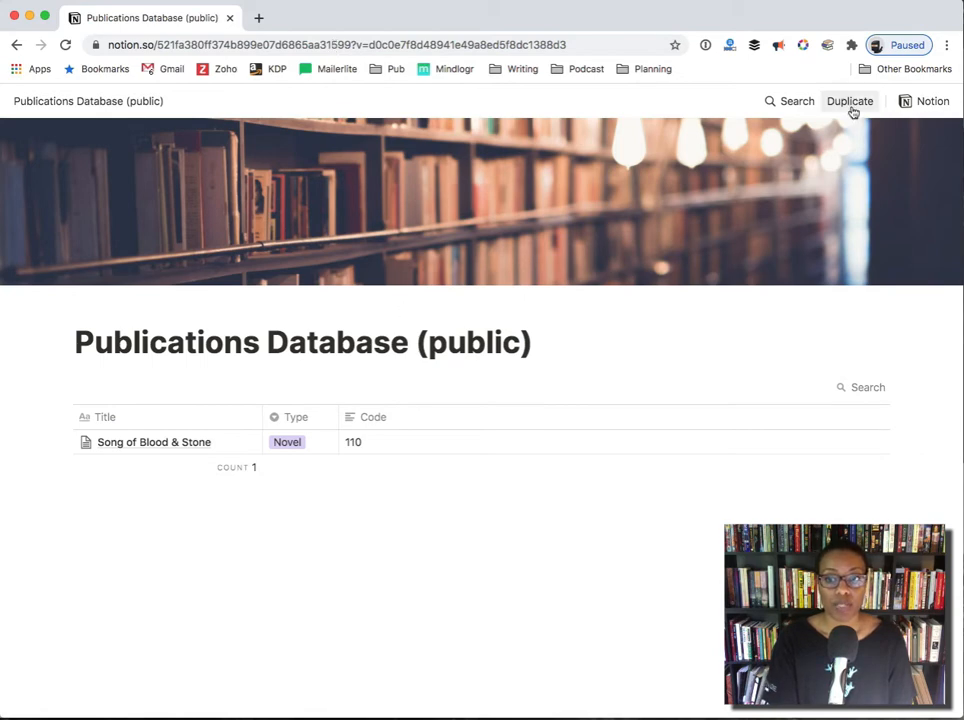
Duplicate the public Publications Database into your own workspace
click(848, 100)
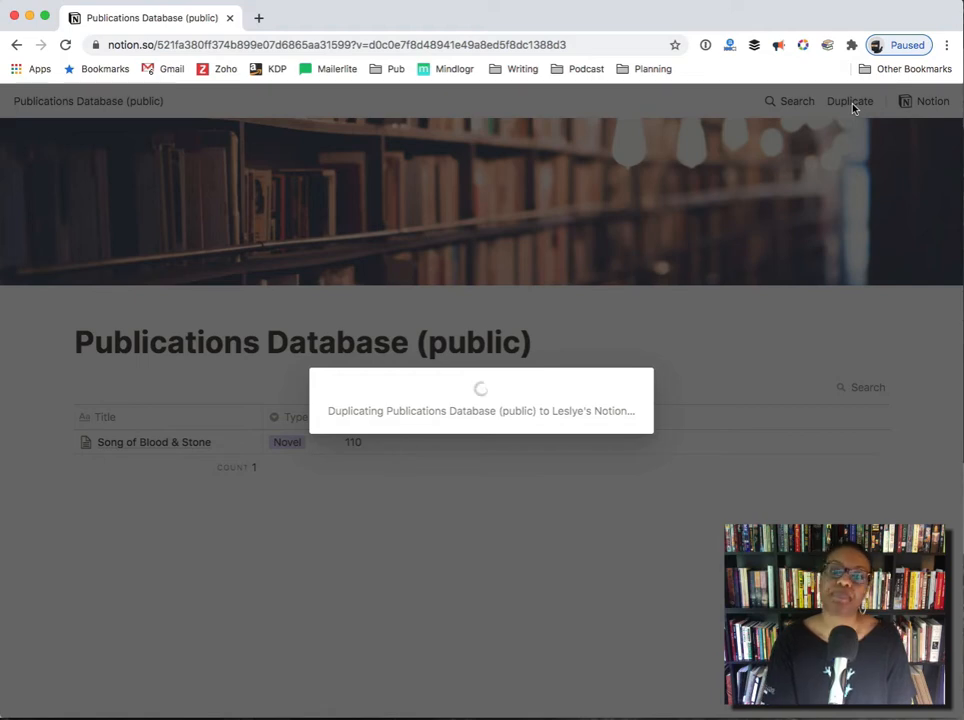
click(848, 100)
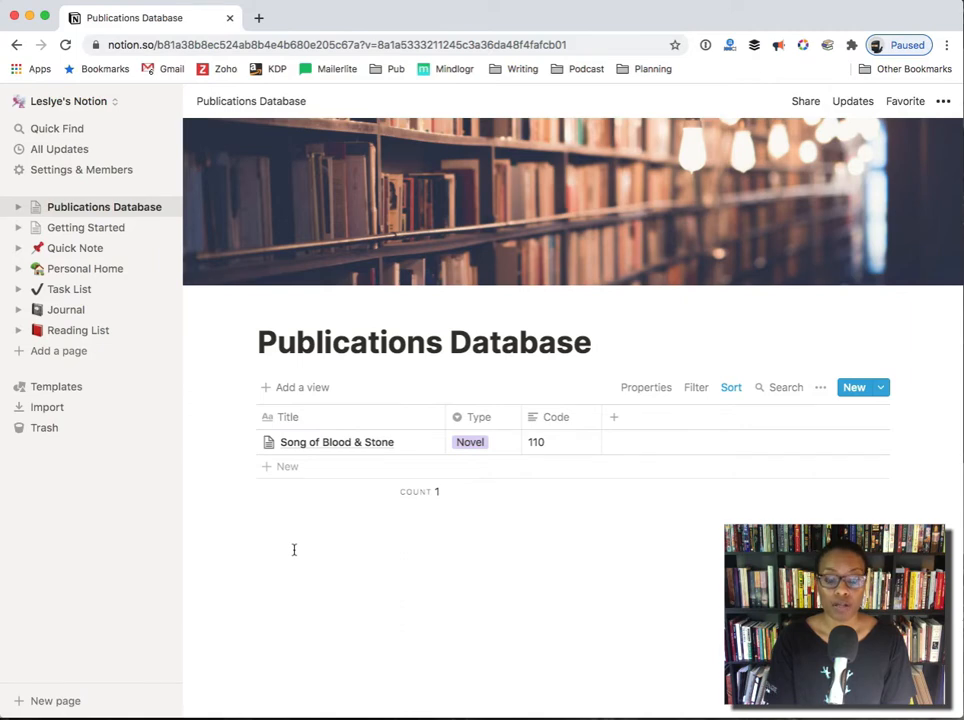
mouse_move(400, 448)
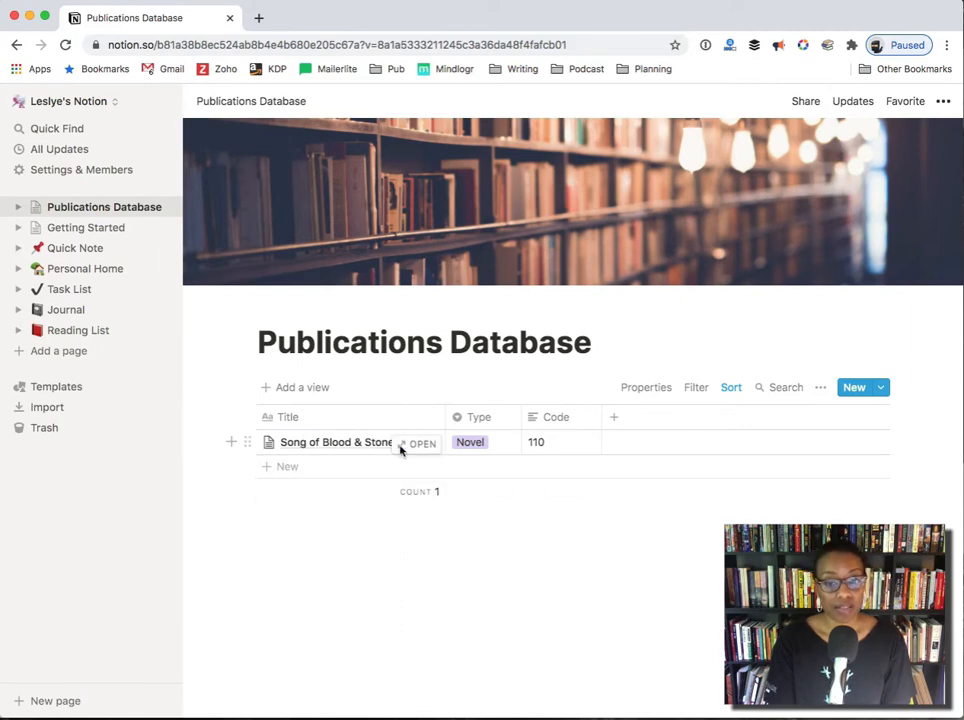
click(470, 442)
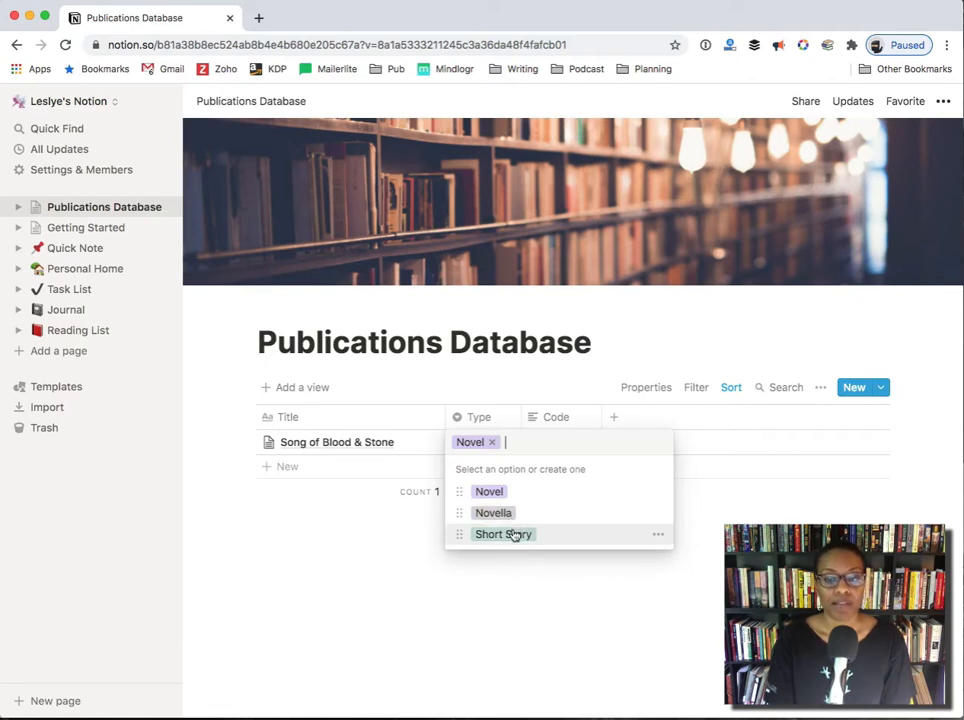
mouse_move(560, 536)
text(110)
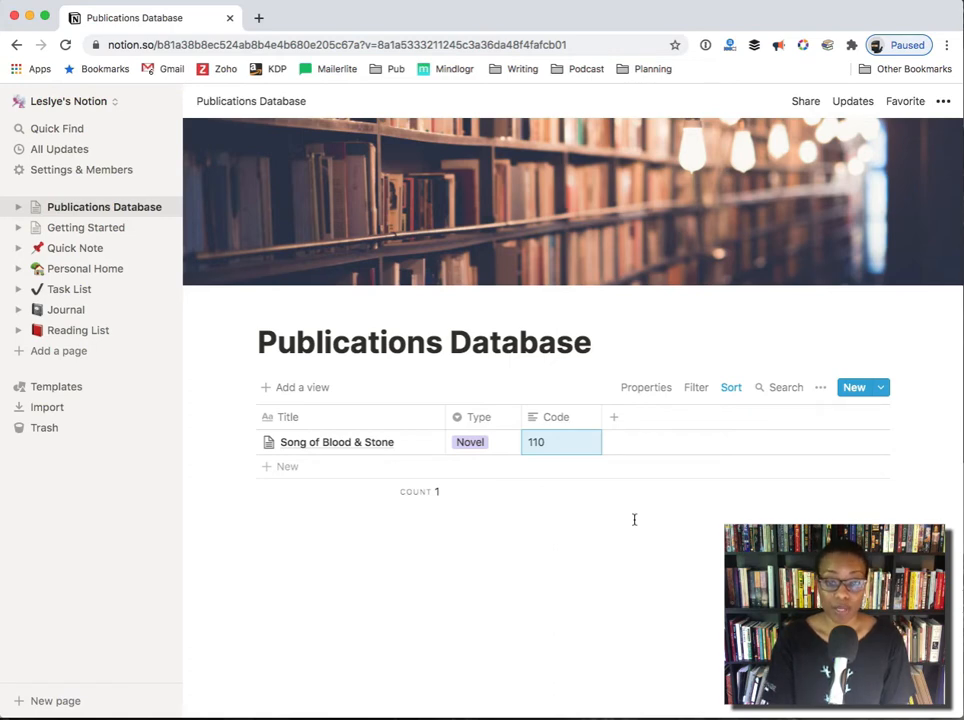
mouse_move(594, 466)
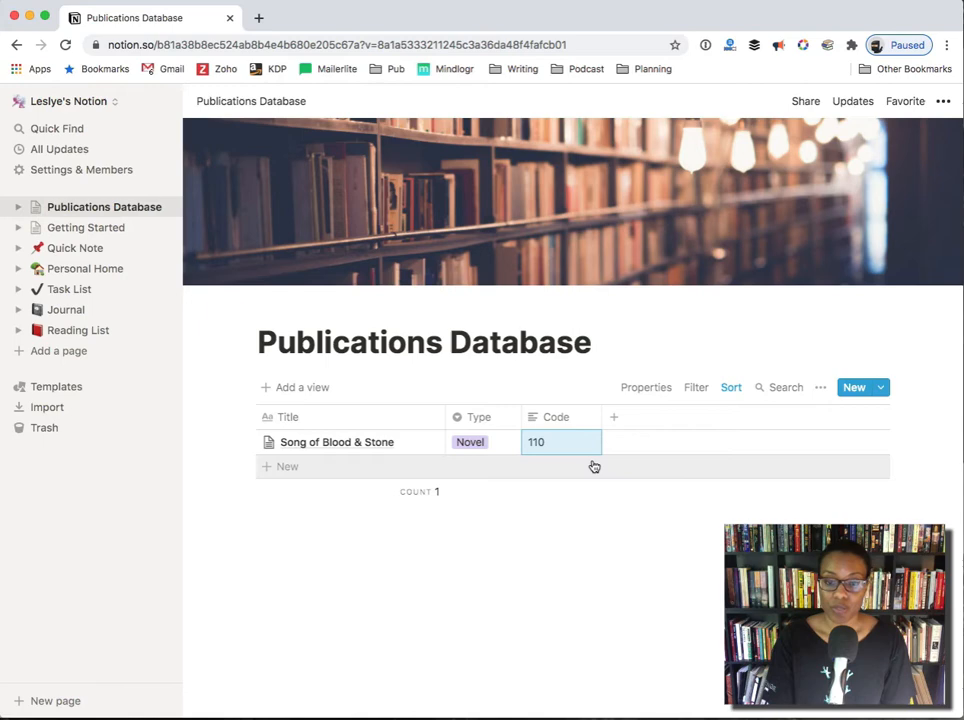
mouse_move(588, 418)
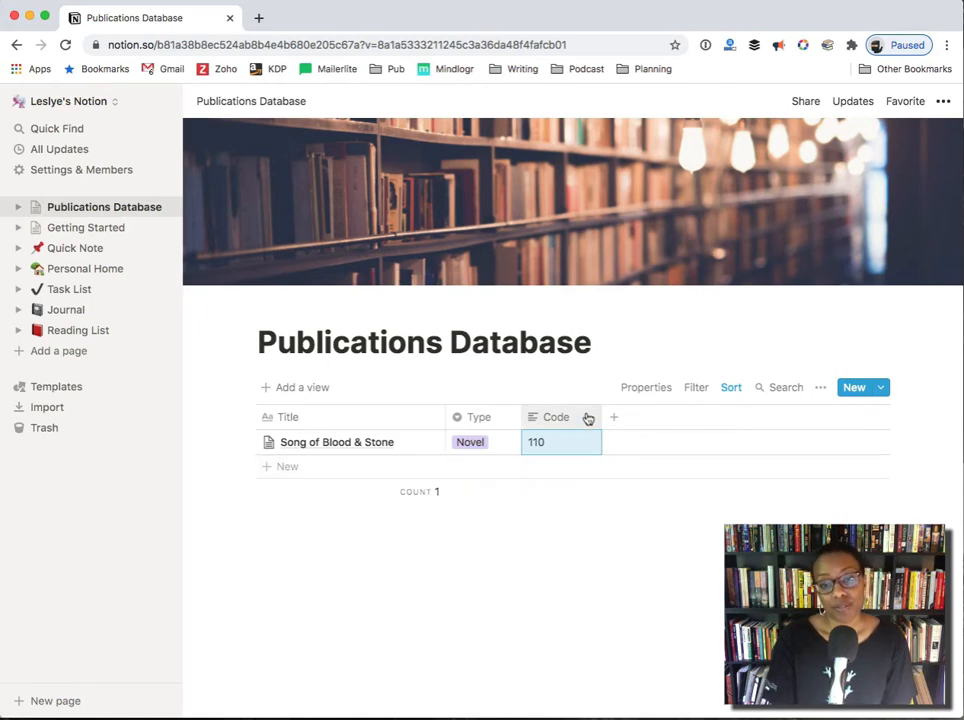
click(556, 418)
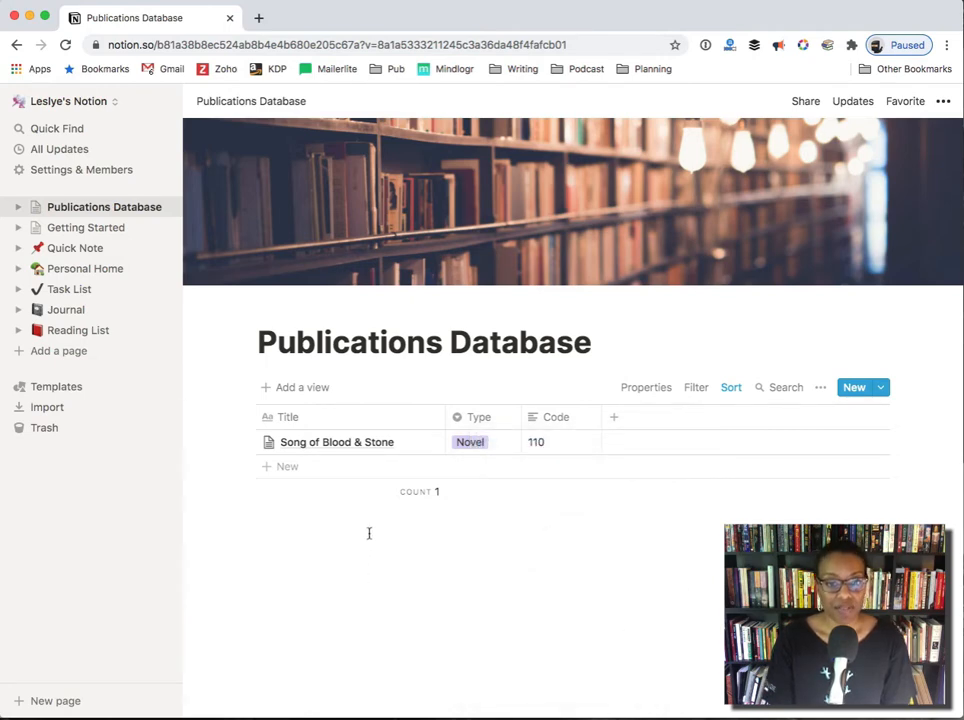
Open the Song of Blood & Stone entry as a full page showing code 110, Novel and Editions
click(336, 442)
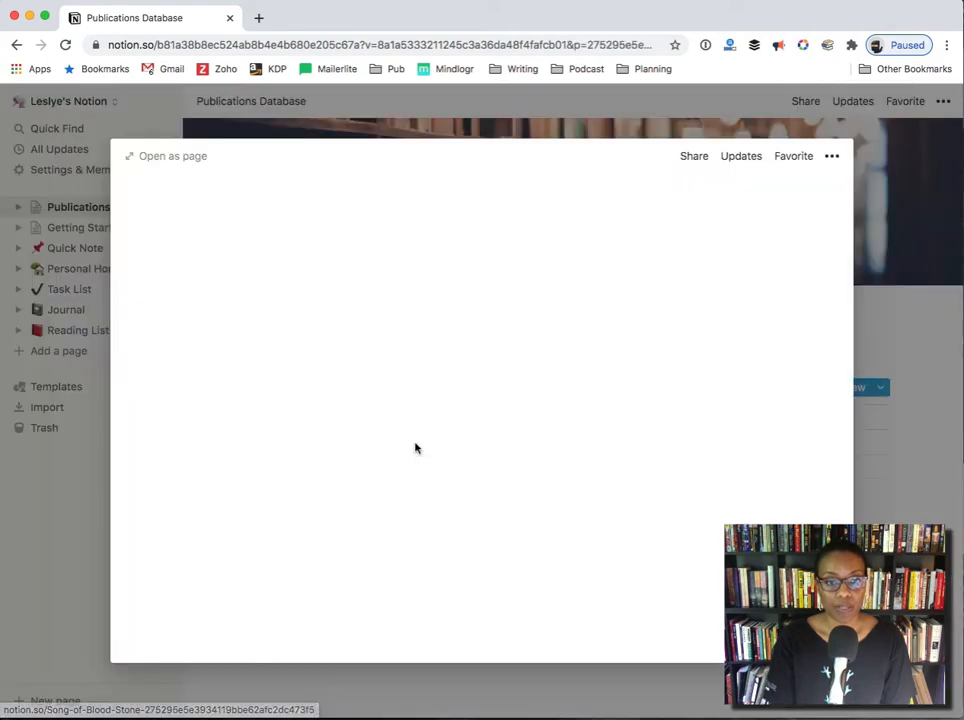
click(164, 156)
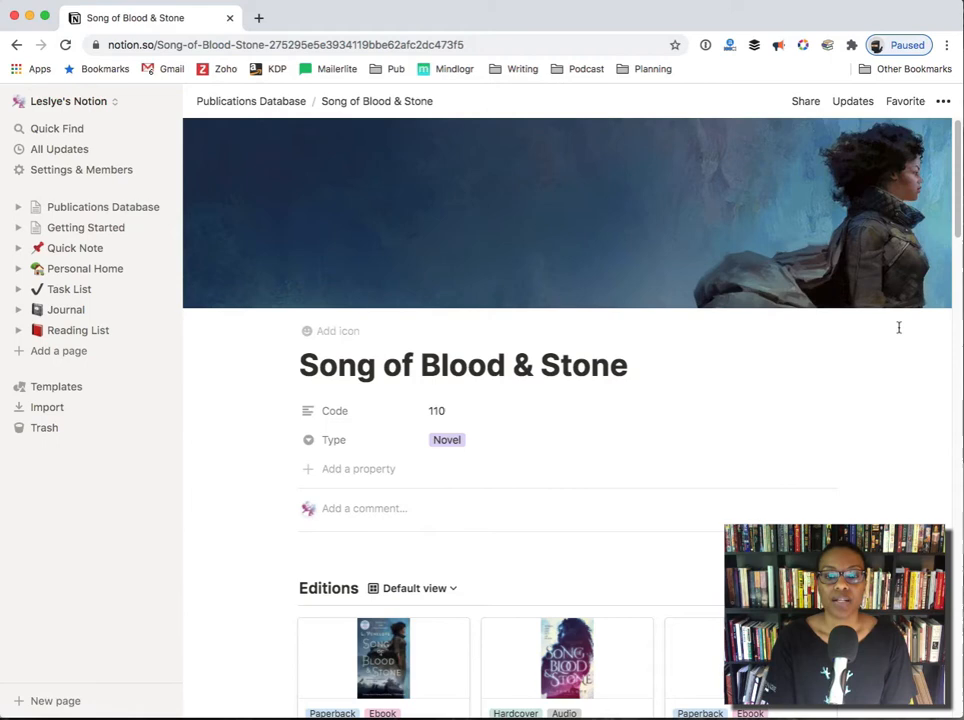
mouse_move(912, 336)
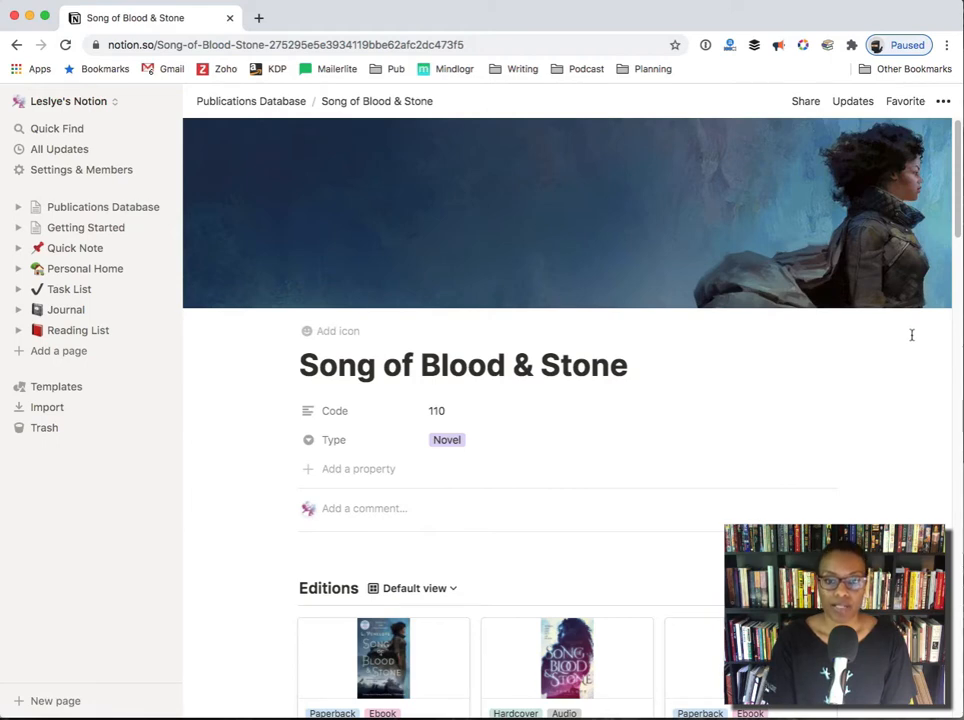
mouse_move(808, 220)
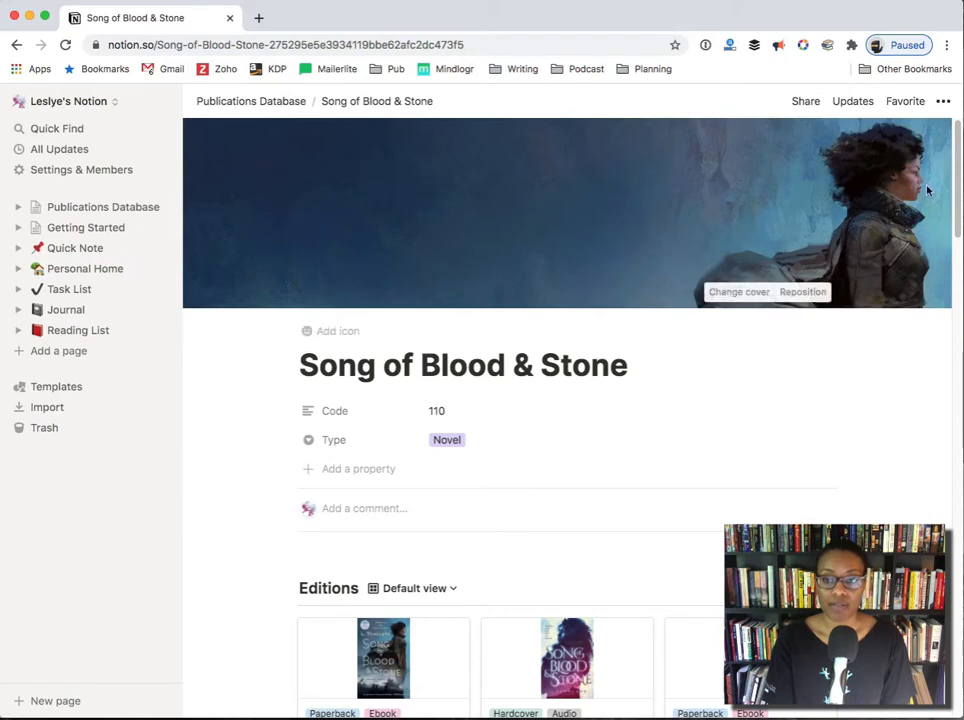
scroll(down, 3)
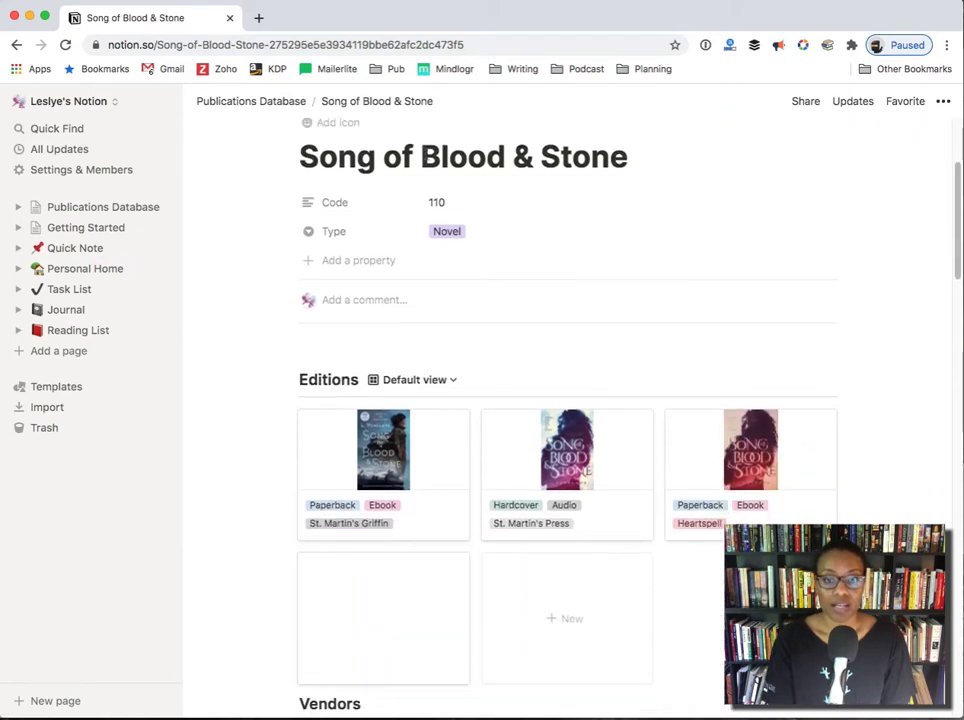
mouse_move(642, 116)
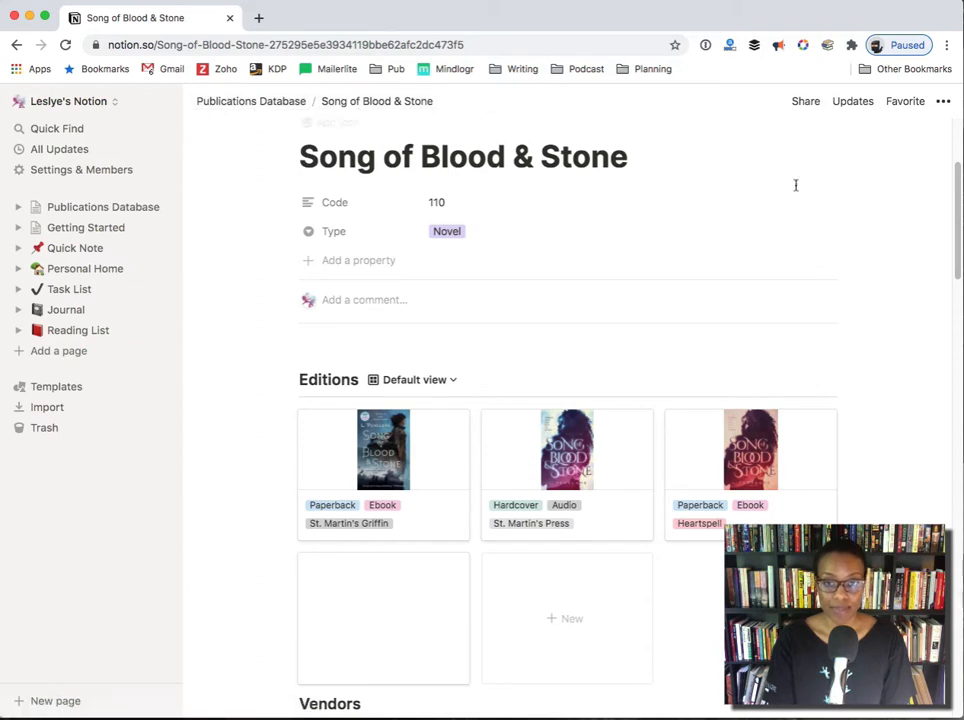
scroll(down, 3)
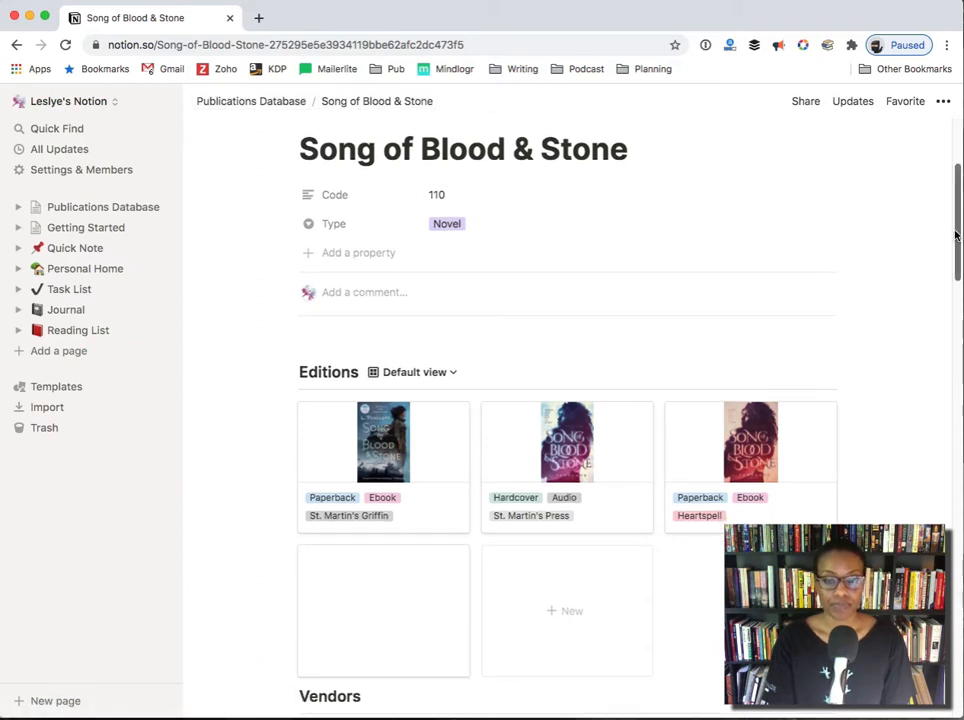
scroll(down, 3)
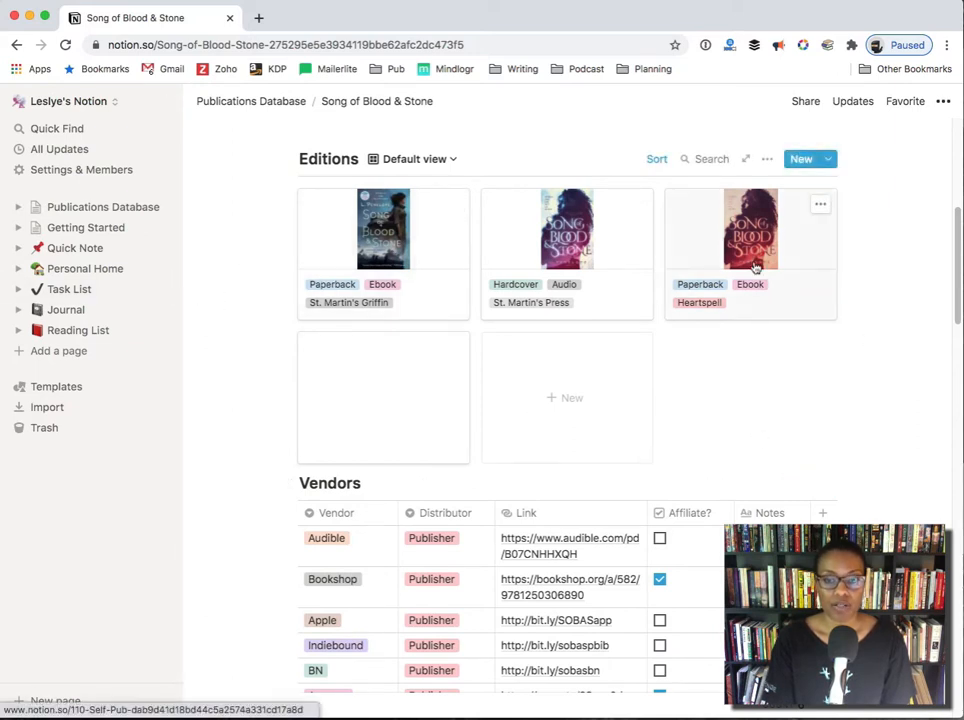
mouse_move(708, 316)
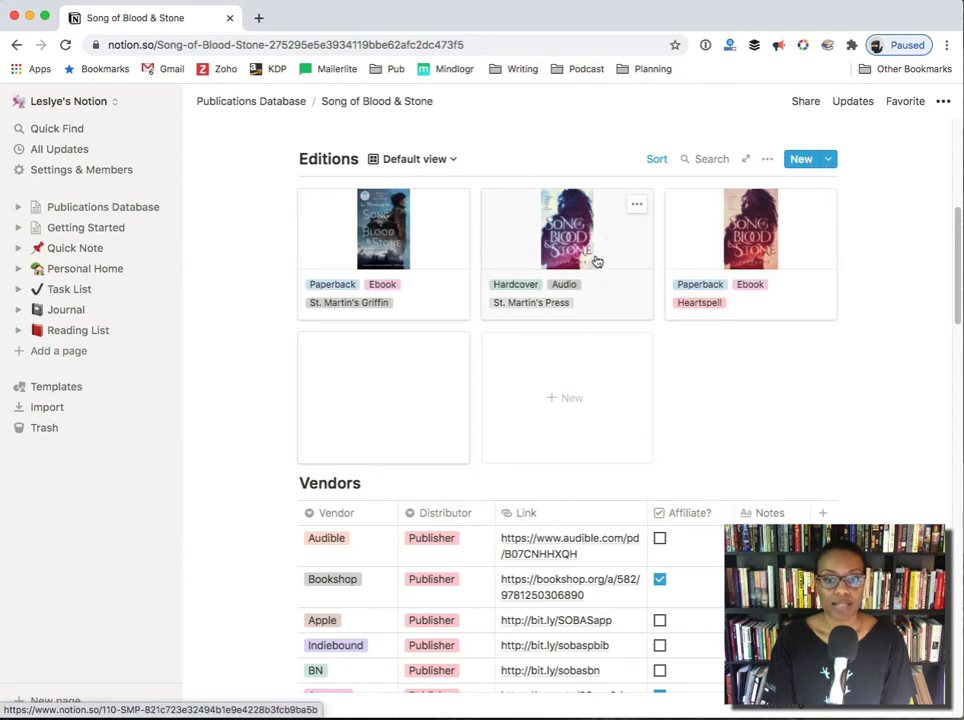
mouse_move(576, 290)
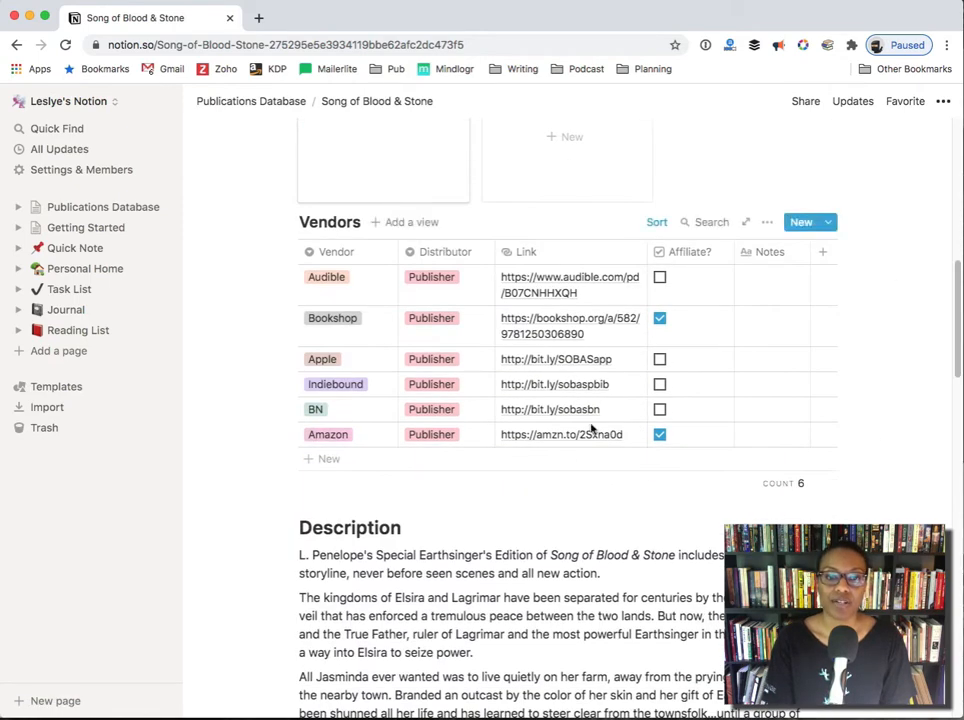
mouse_move(350, 284)
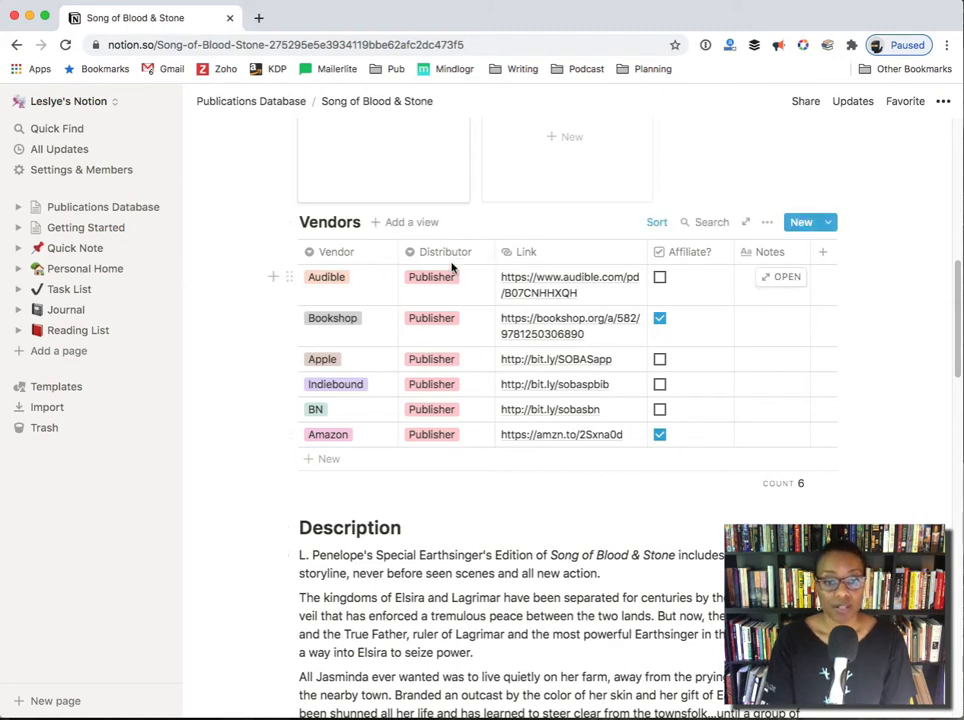
click(432, 276)
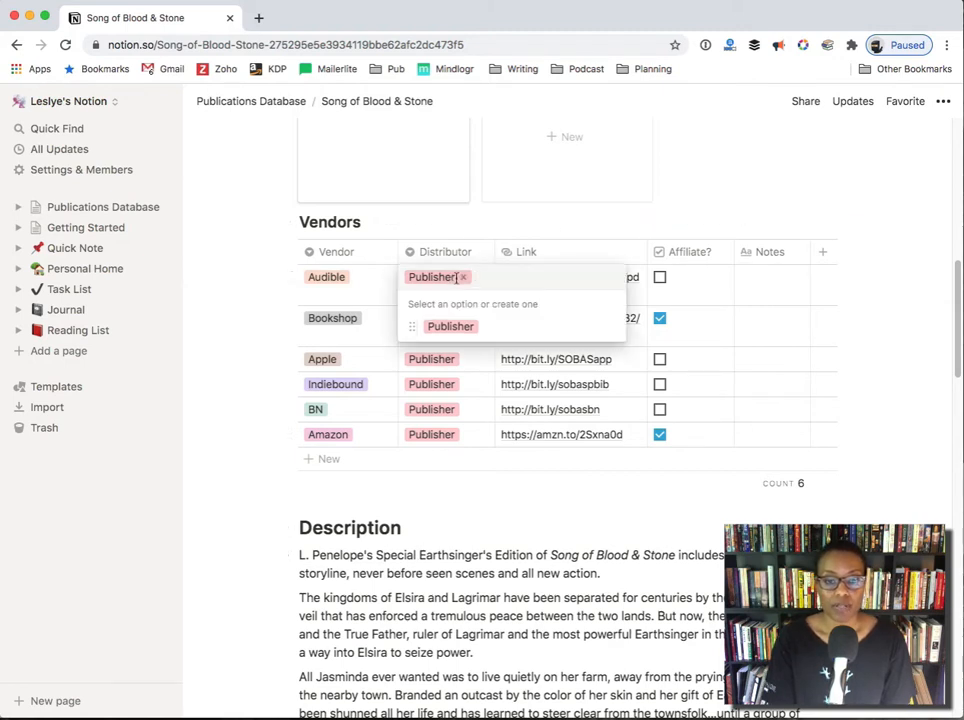
mouse_move(472, 224)
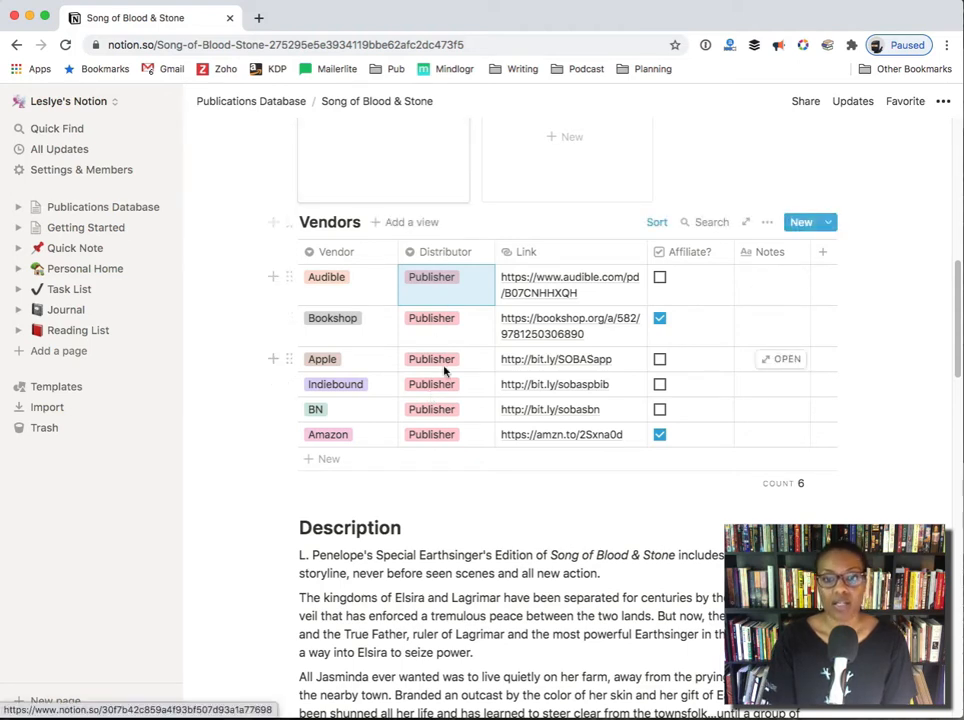
mouse_move(584, 270)
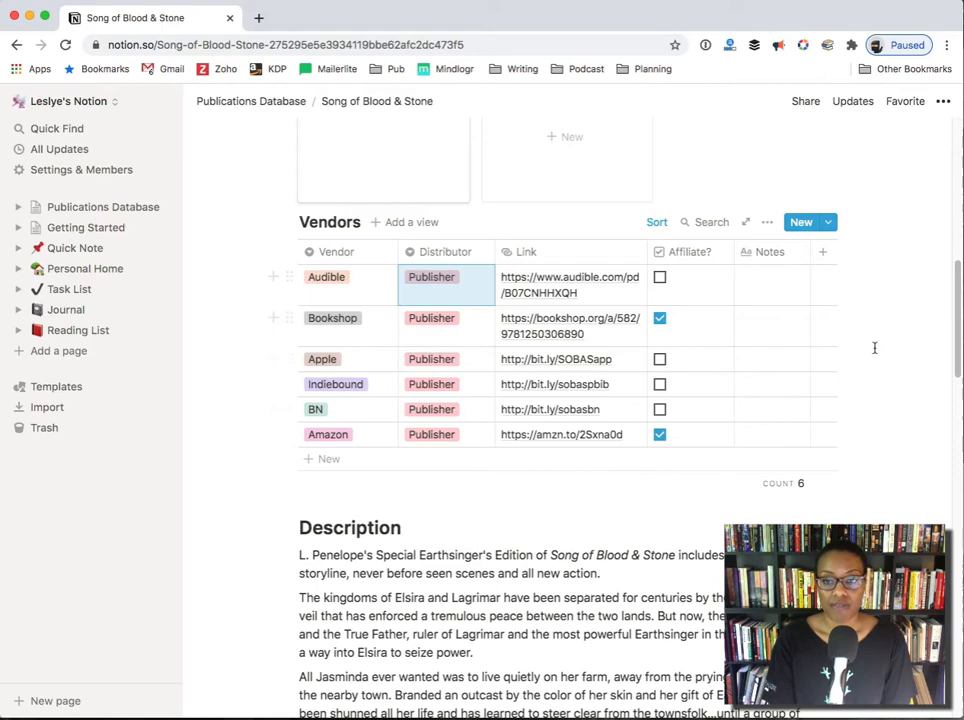
scroll(down, 3)
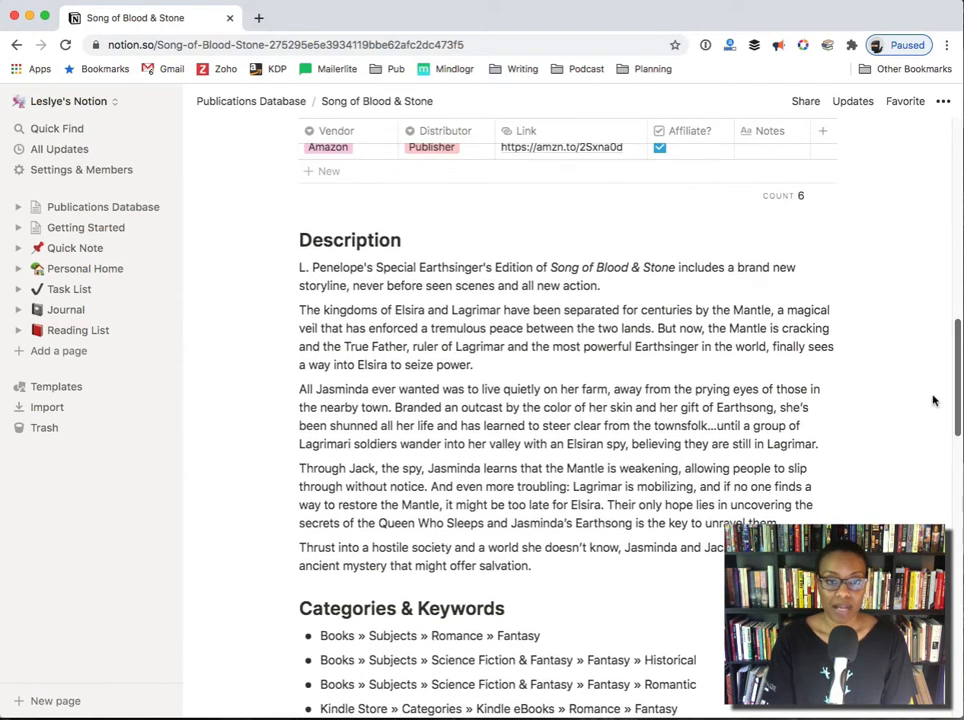
scroll(down, 3)
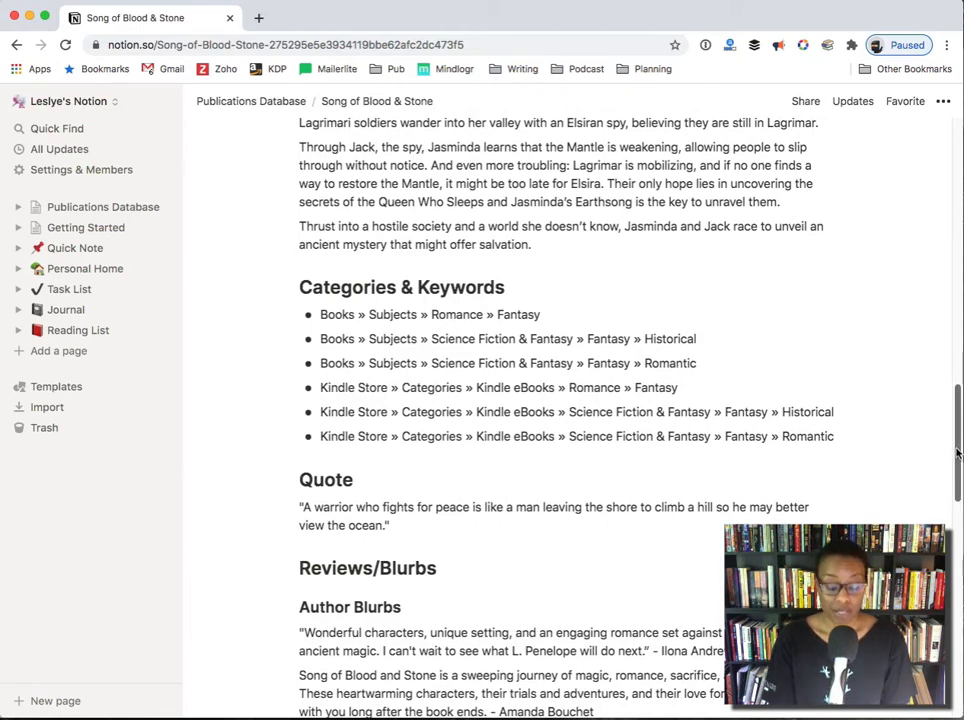
scroll(down, 3)
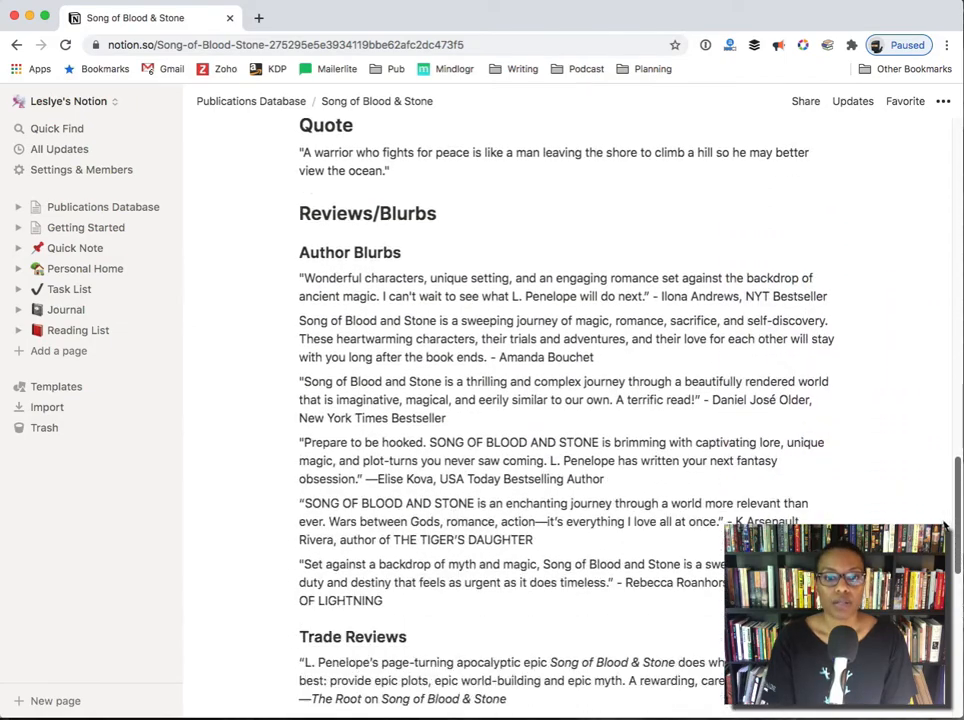
scroll(down, 3)
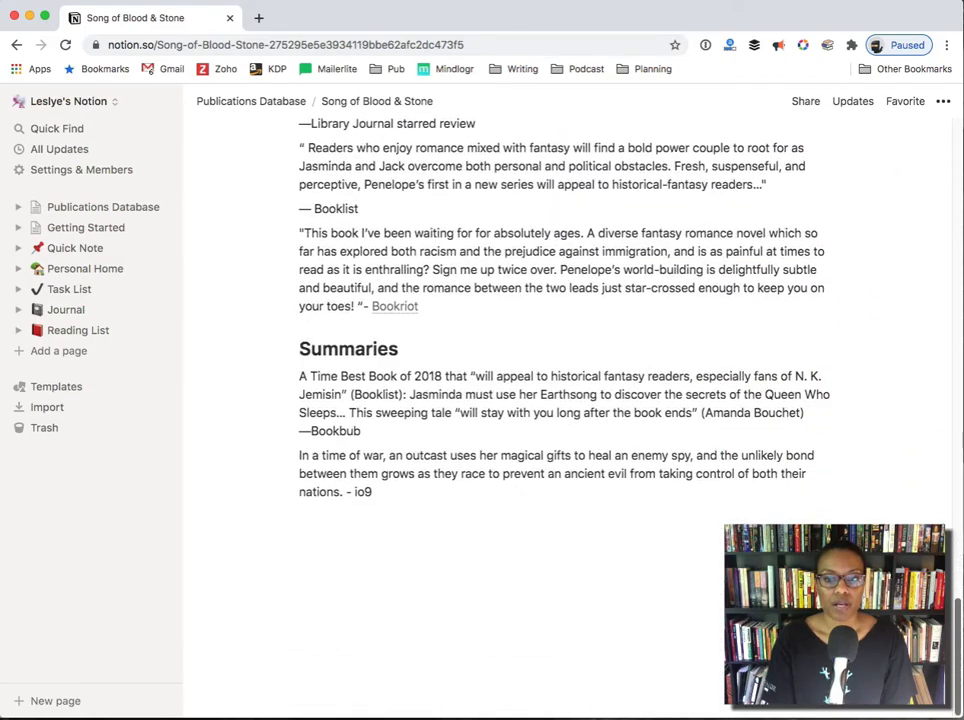
click(380, 516)
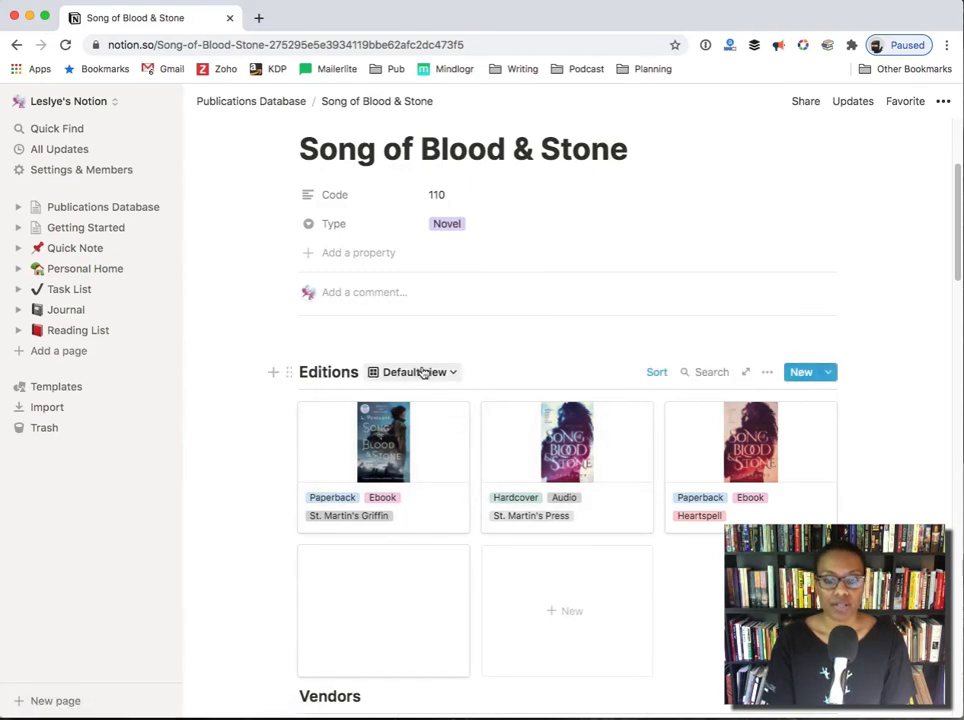
mouse_move(520, 452)
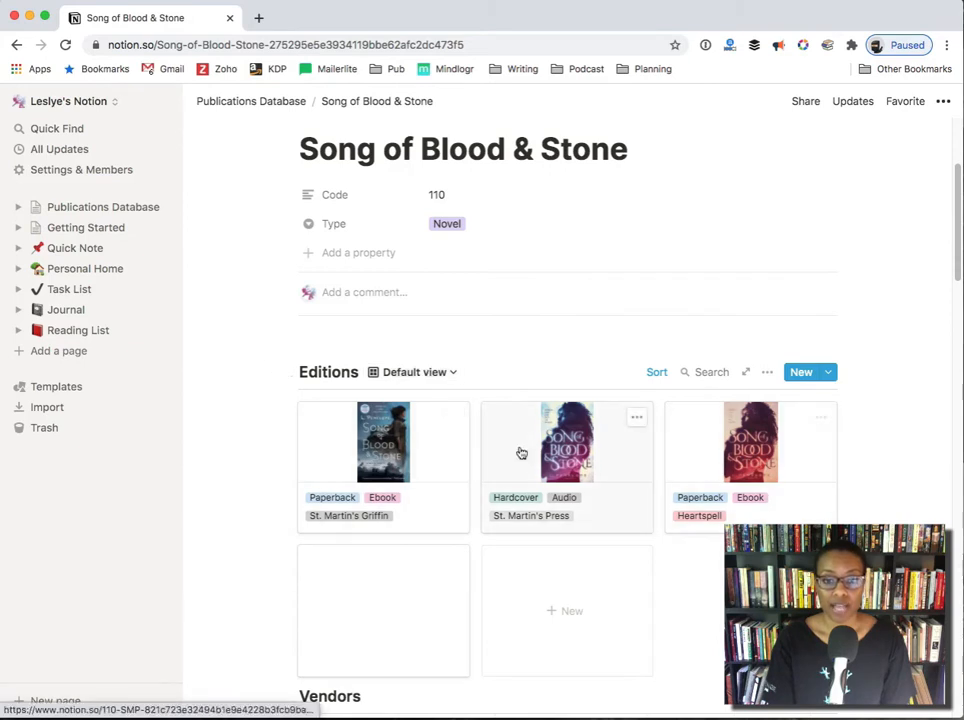
Switch the Editions gallery to the View Details table with dates, publishers and rights
click(414, 372)
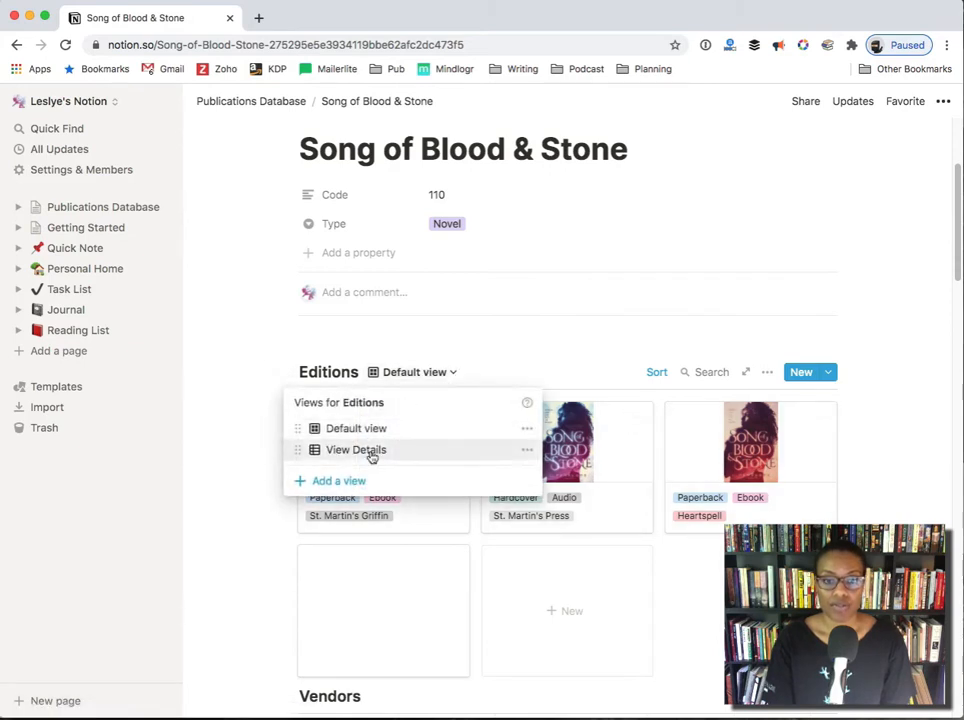
click(356, 448)
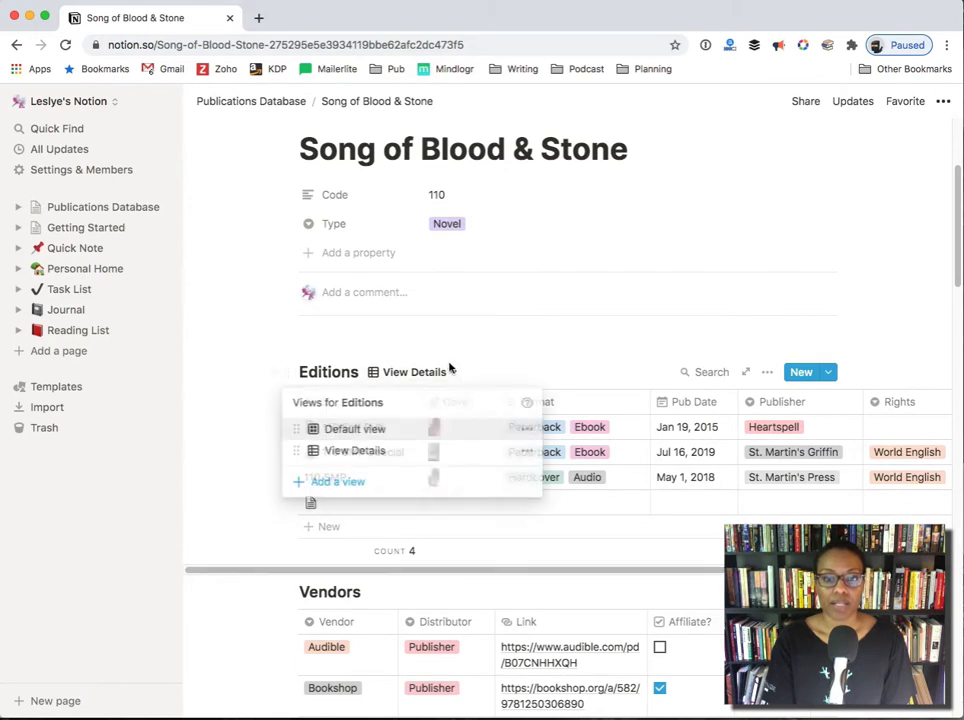
click(354, 428)
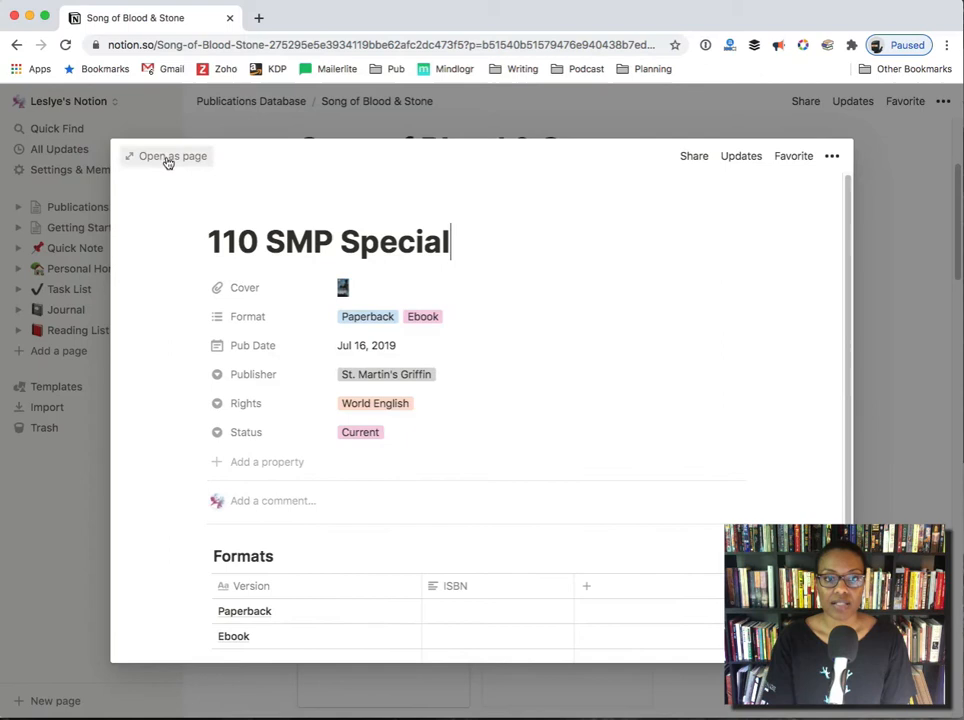
click(166, 156)
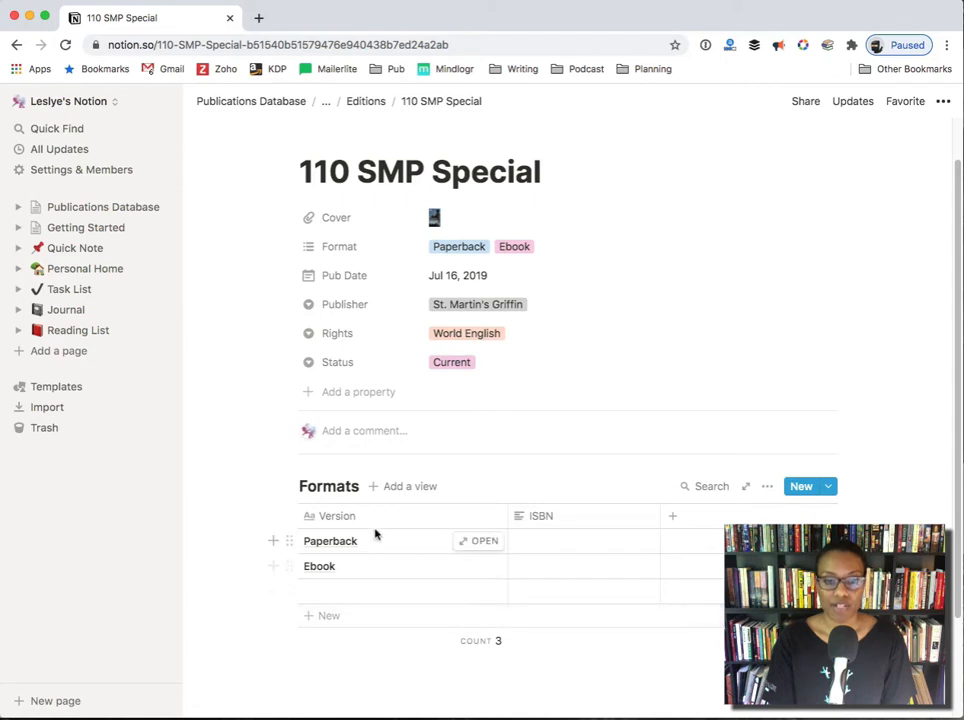
mouse_move(638, 590)
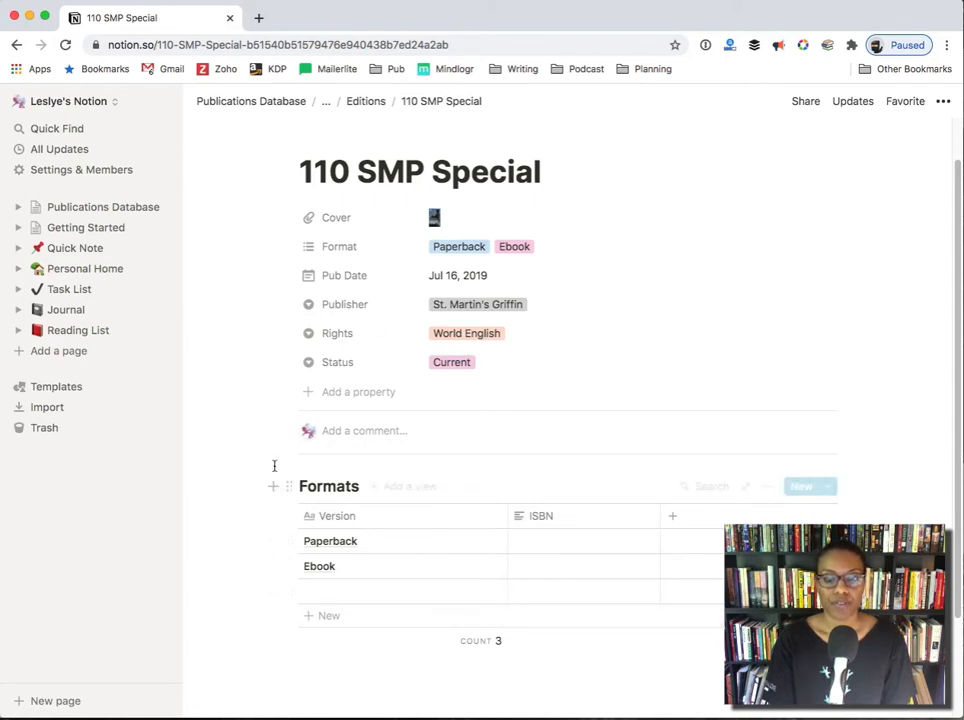
mouse_move(272, 480)
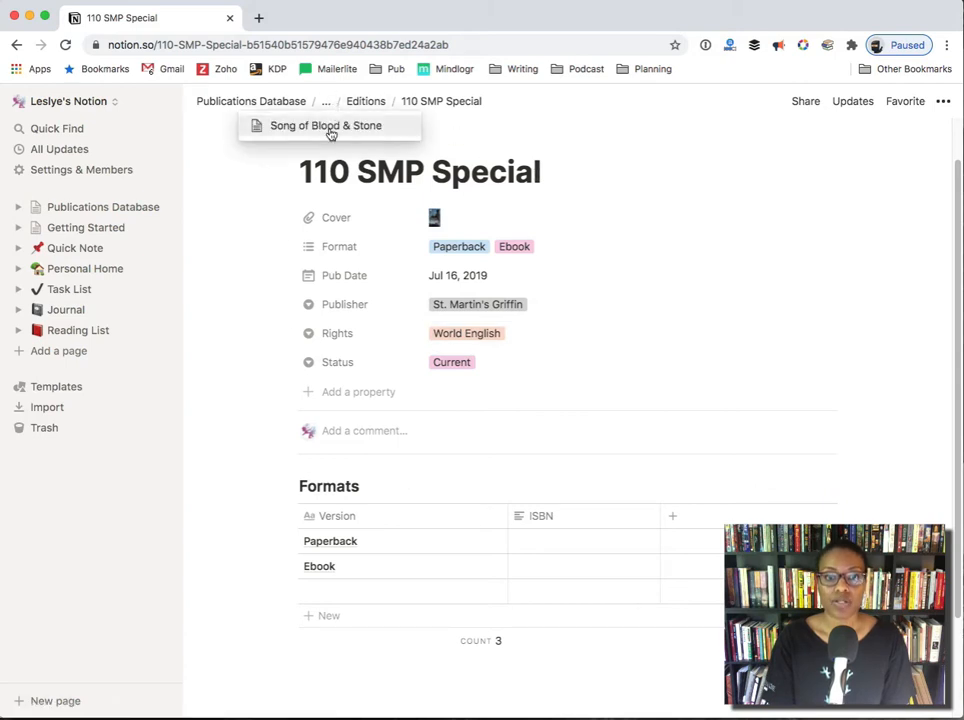
click(324, 124)
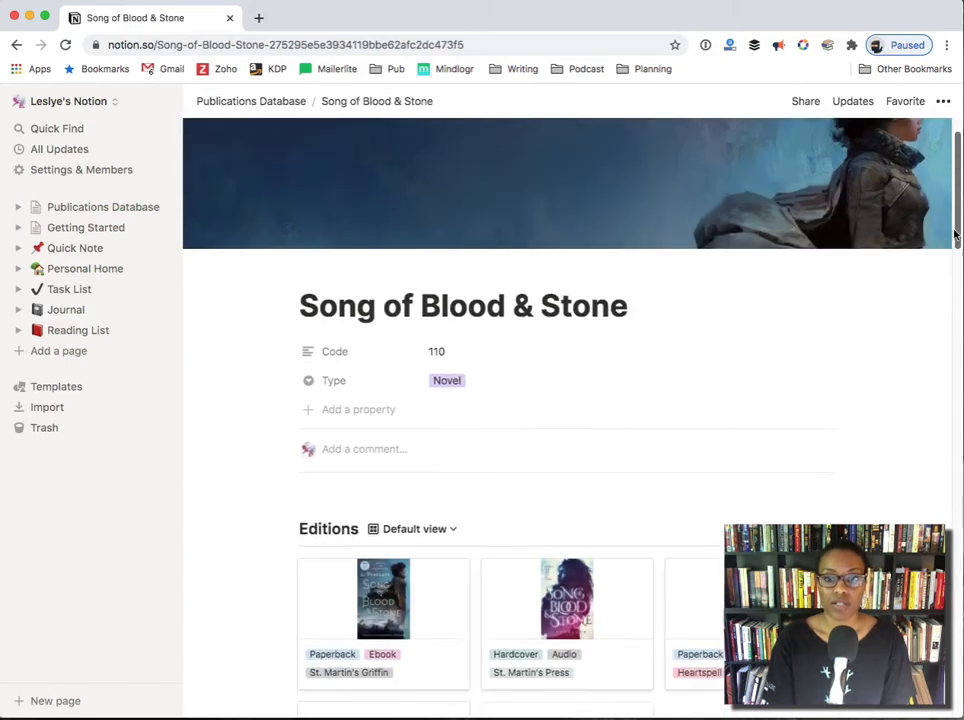
scroll(down, 3)
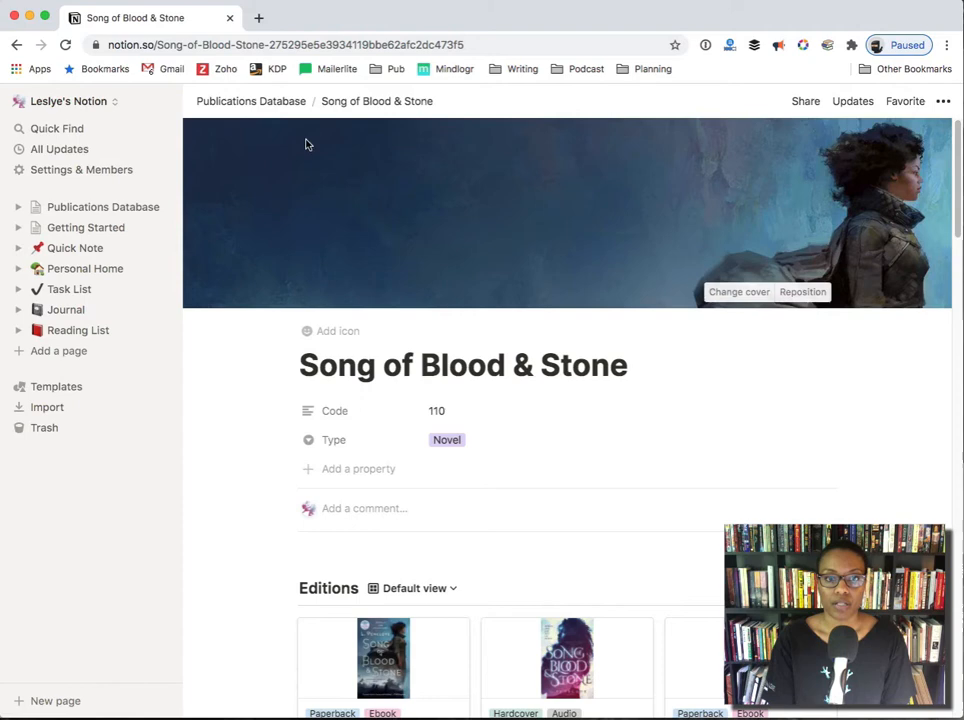
Add a Breath of Dust & Dawn row of type Novella with code 115 and open it
click(252, 100)
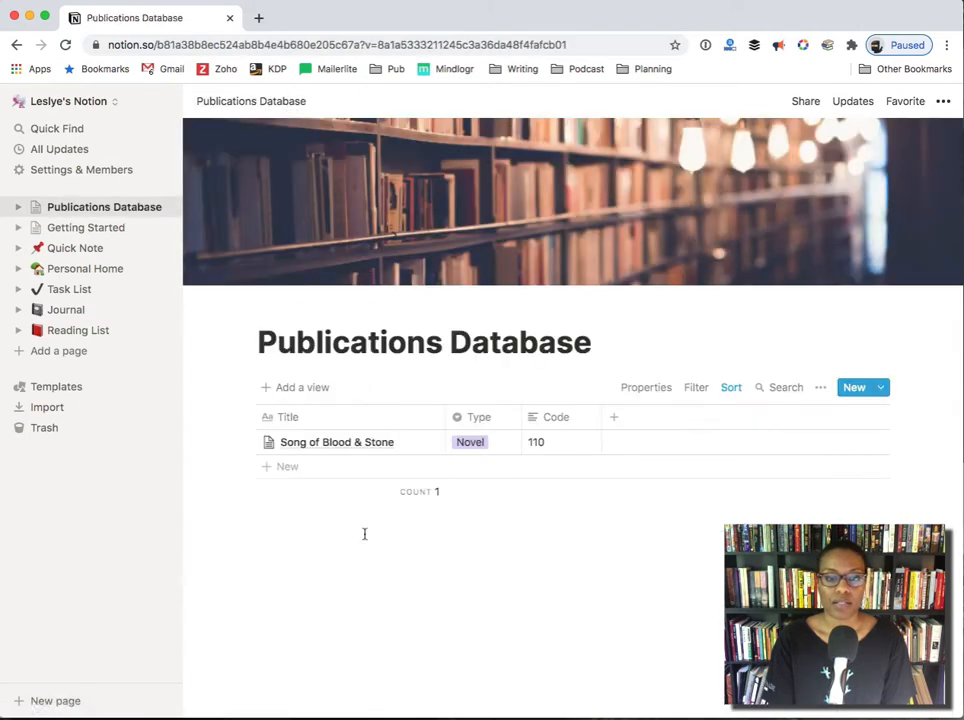
mouse_move(284, 468)
text(B)
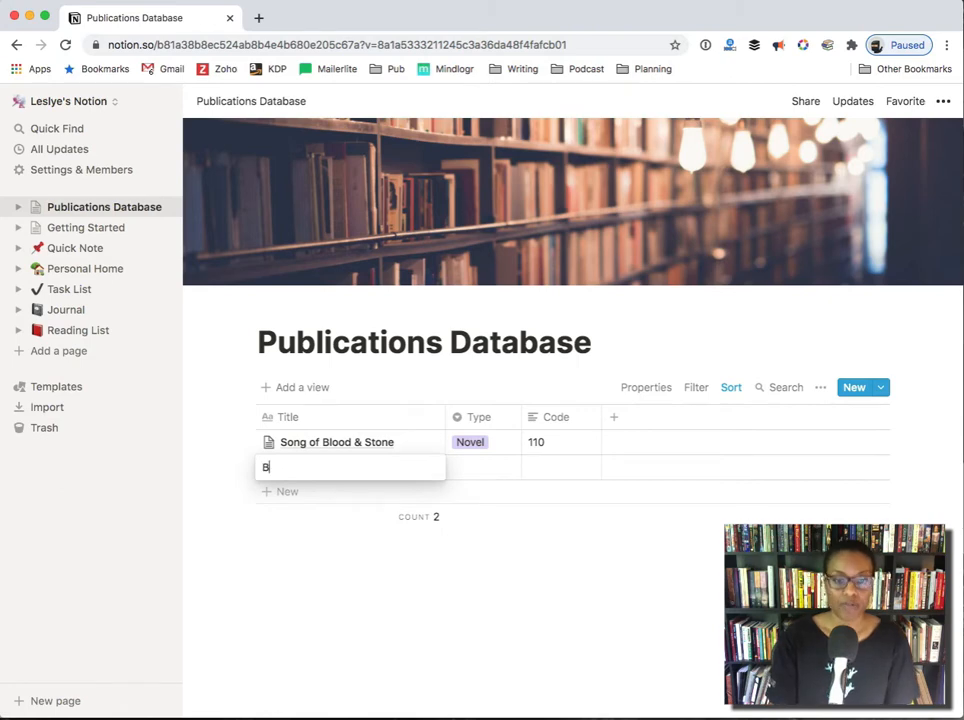
text(reath of D)
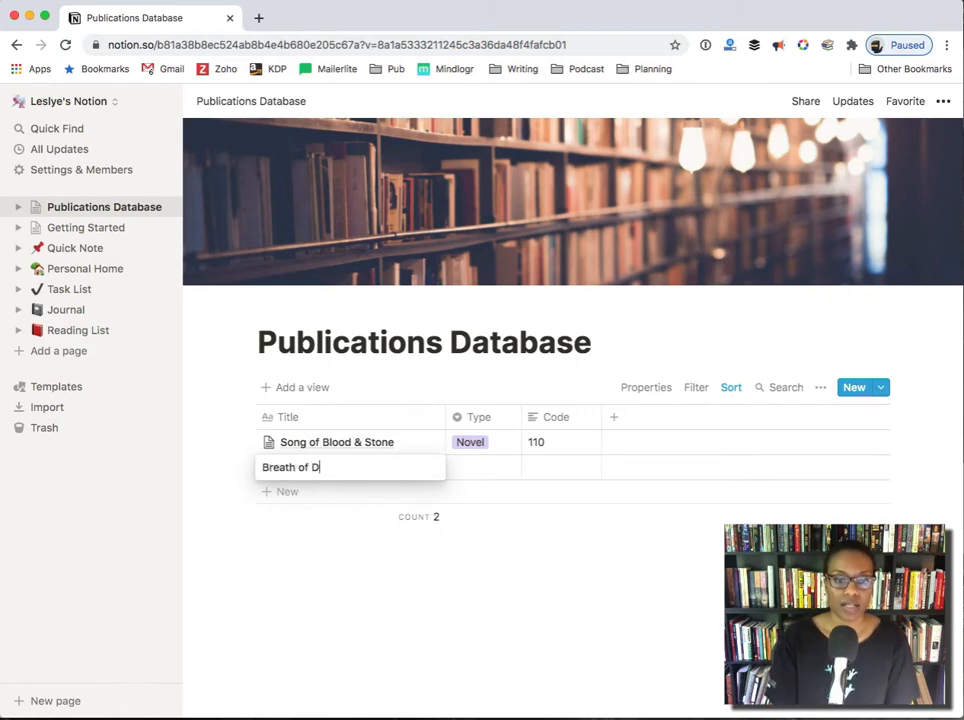
text(ust & Daw)
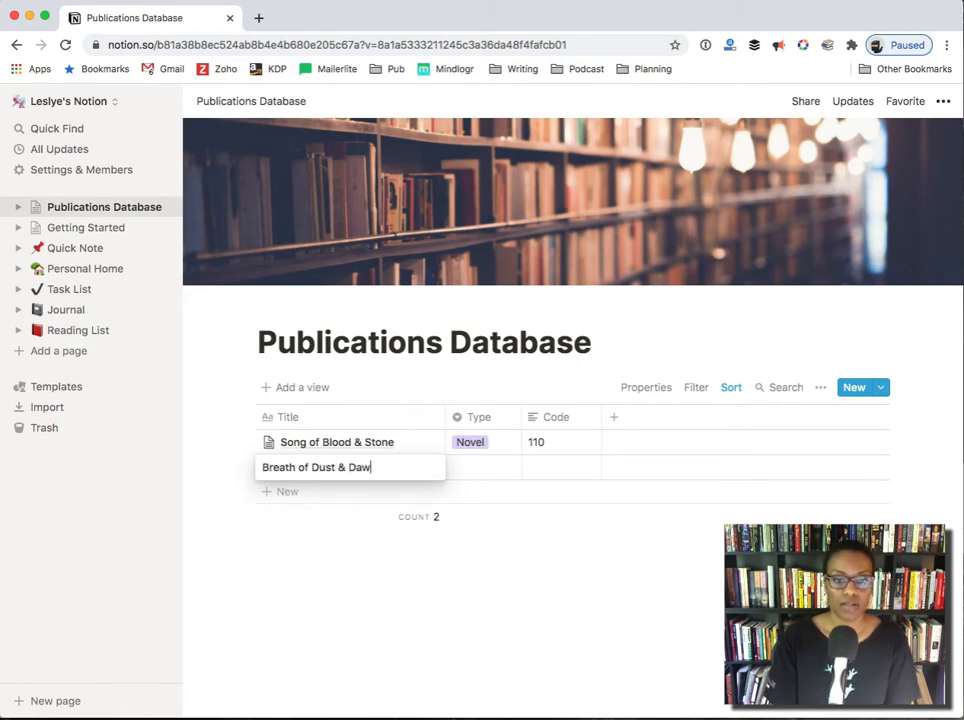
click(484, 468)
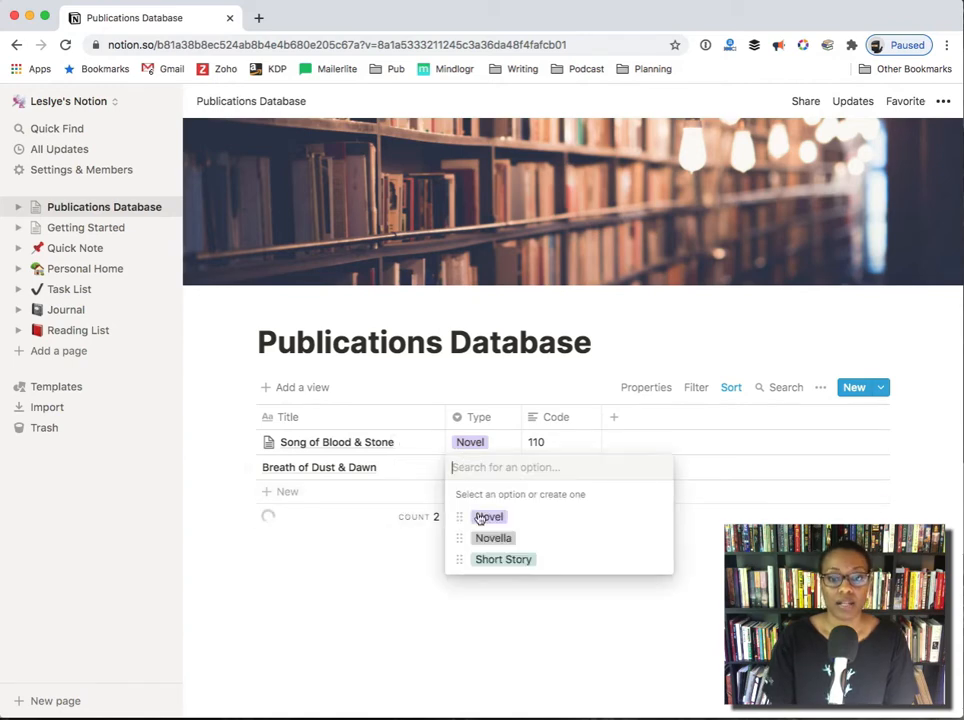
click(492, 538)
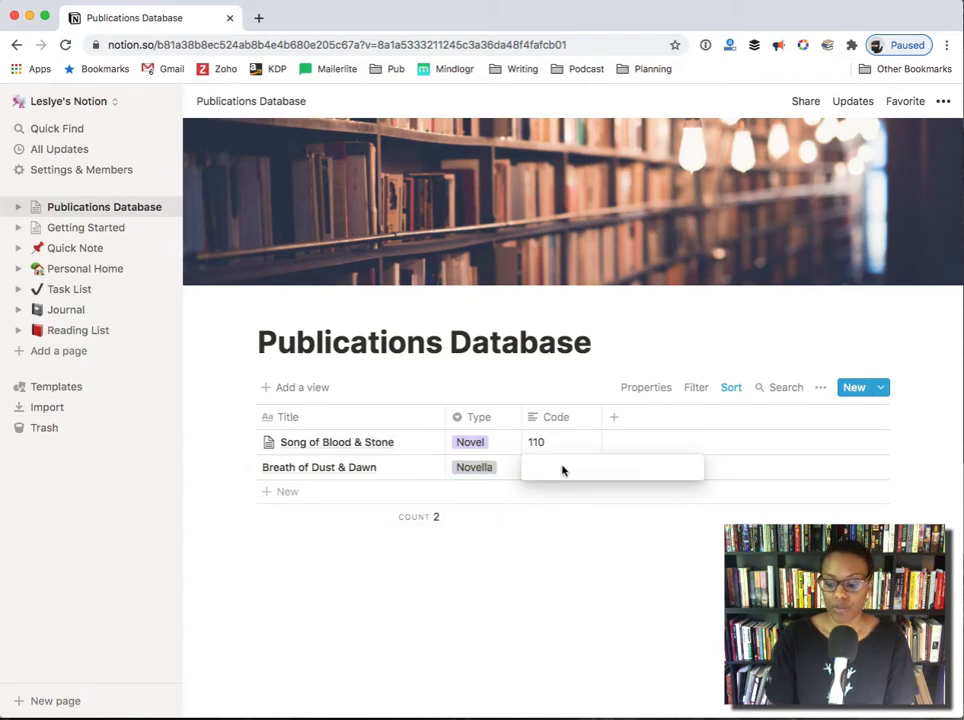
text(115)
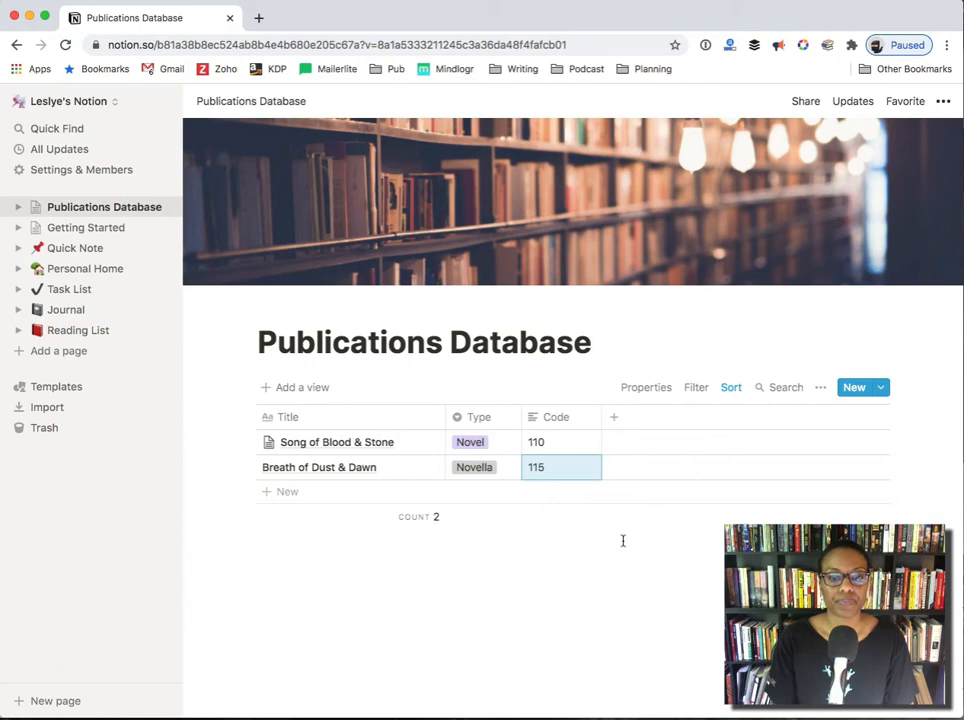
click(320, 468)
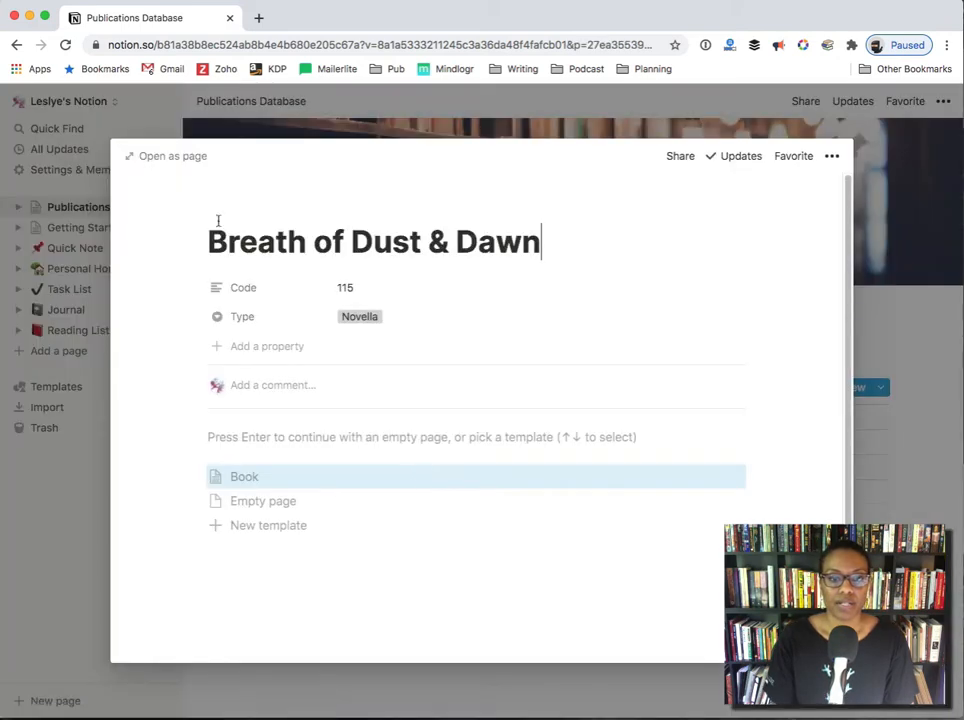
Upload the two-figures painting as the Breath of Dust & Dawn page cover
click(166, 156)
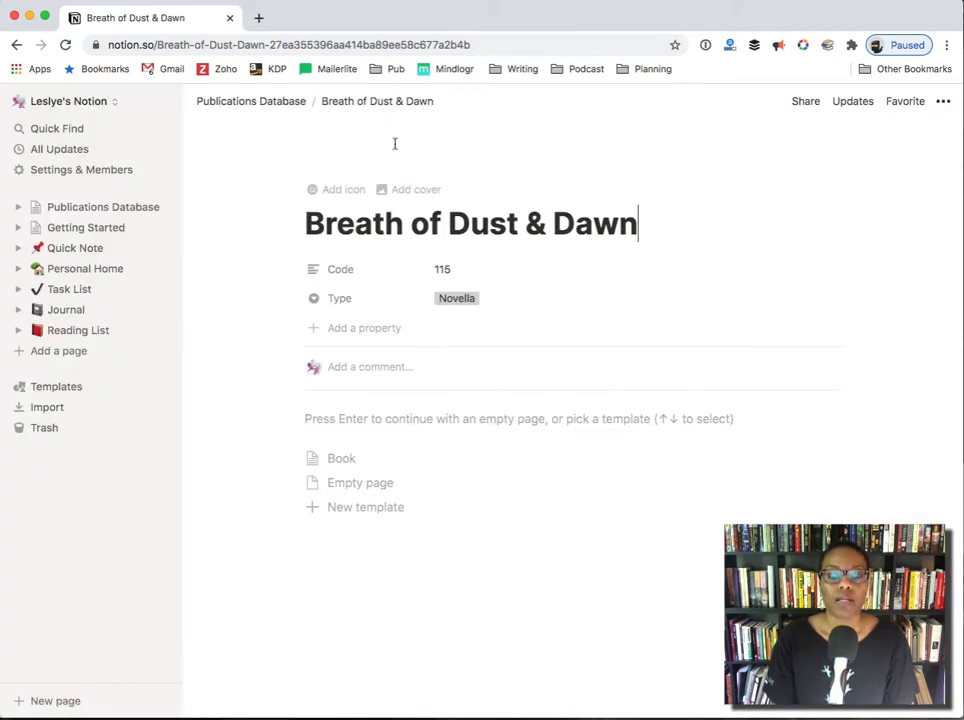
click(416, 188)
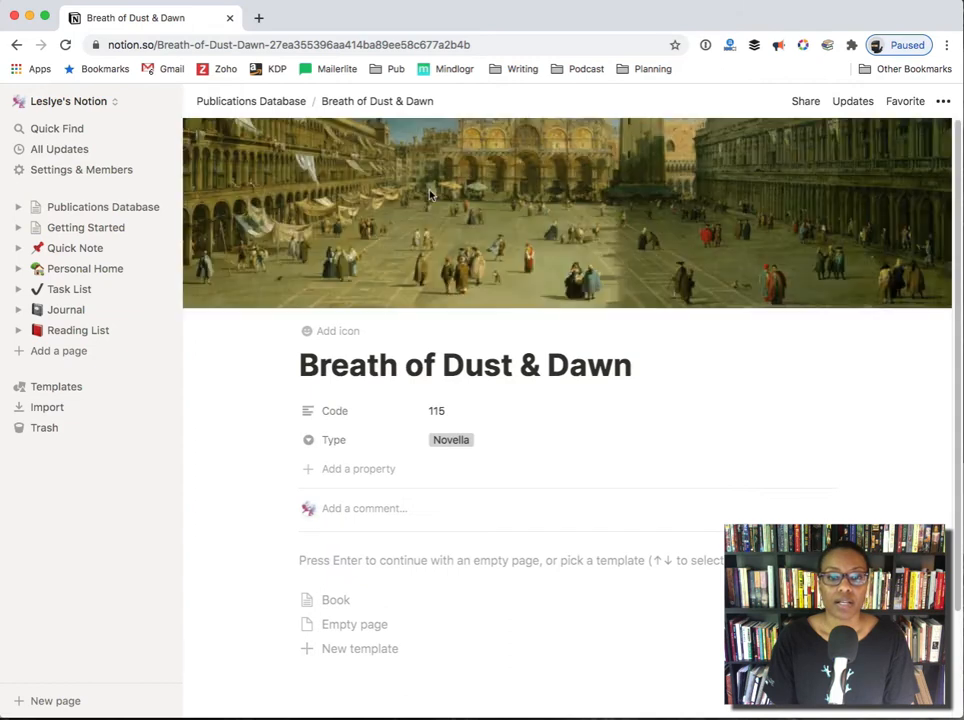
mouse_move(710, 264)
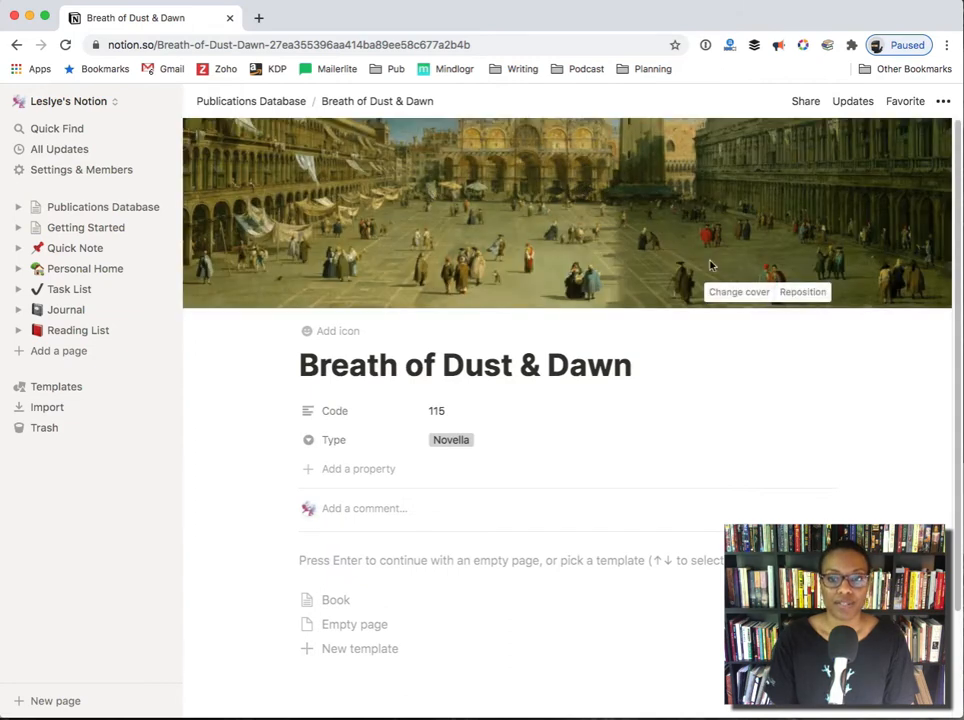
click(740, 292)
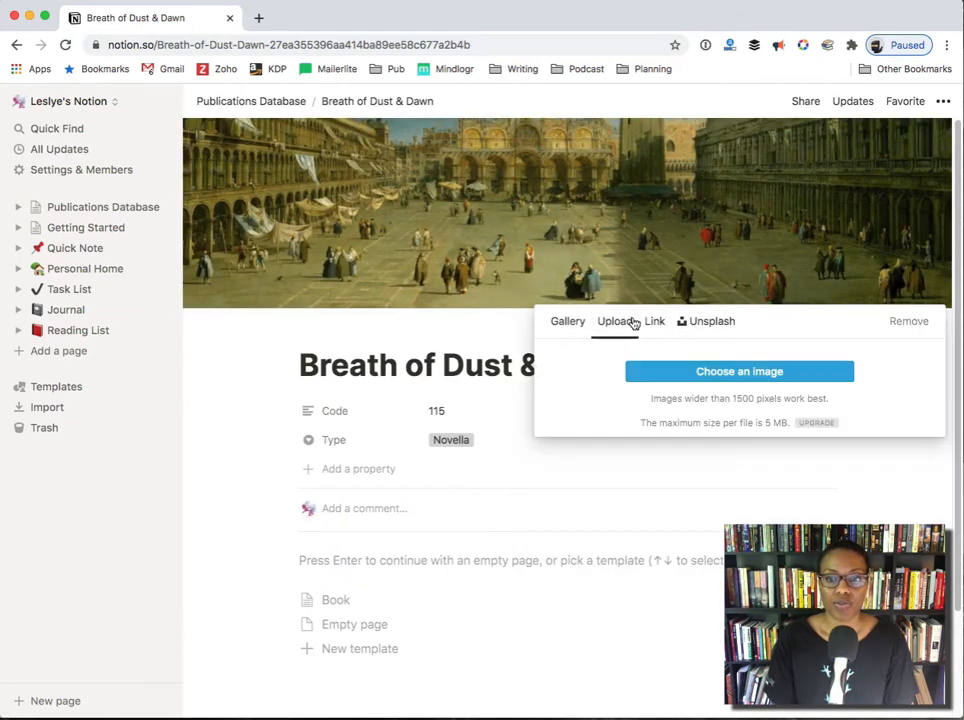
click(740, 370)
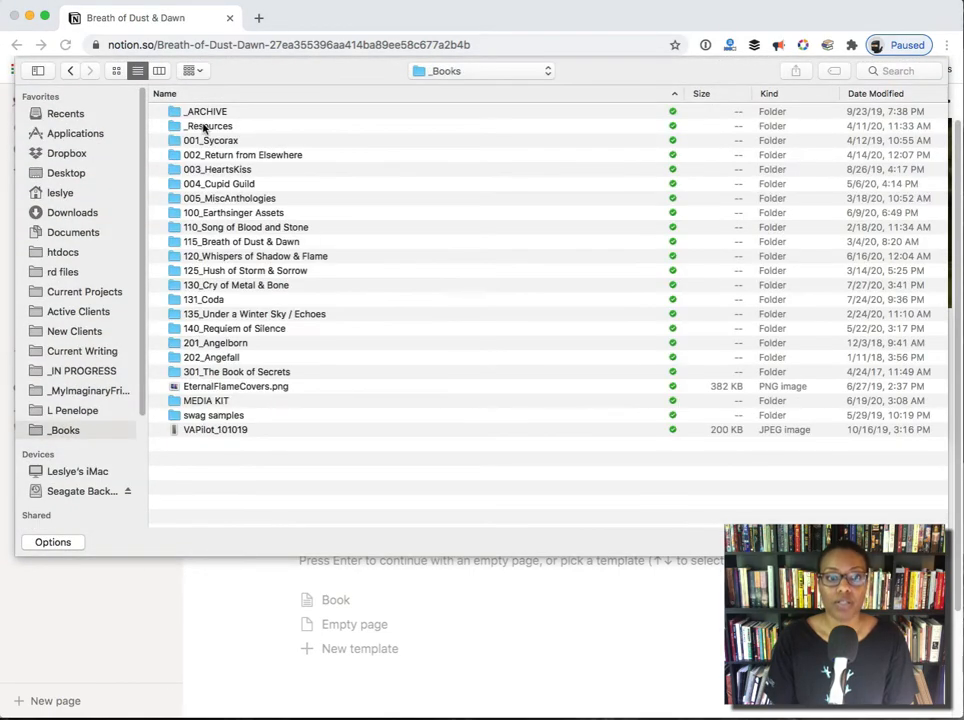
click(240, 240)
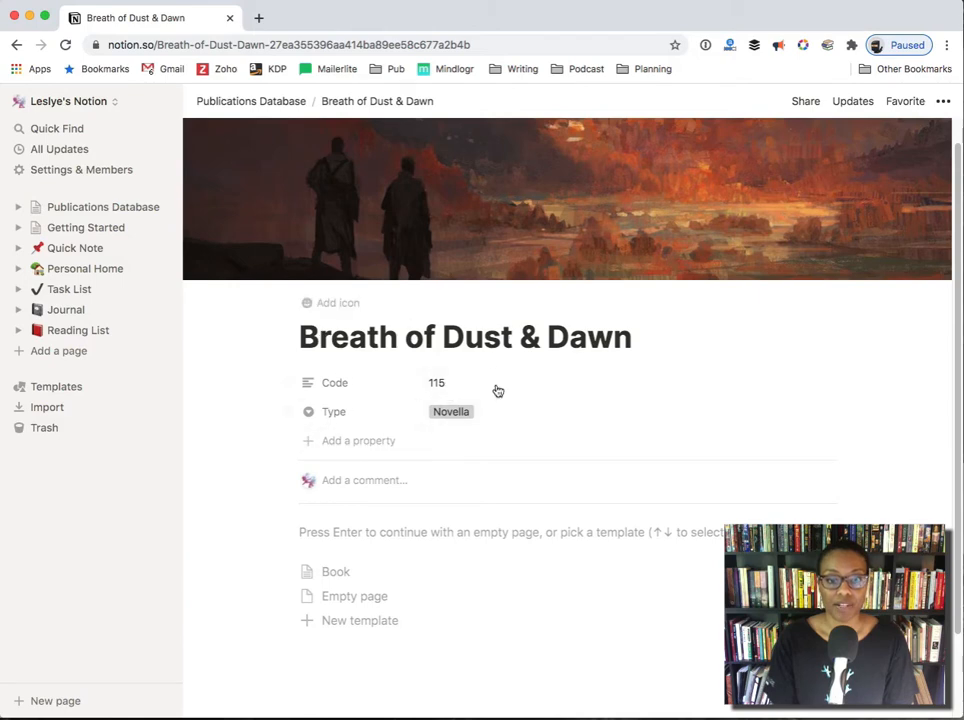
mouse_move(478, 472)
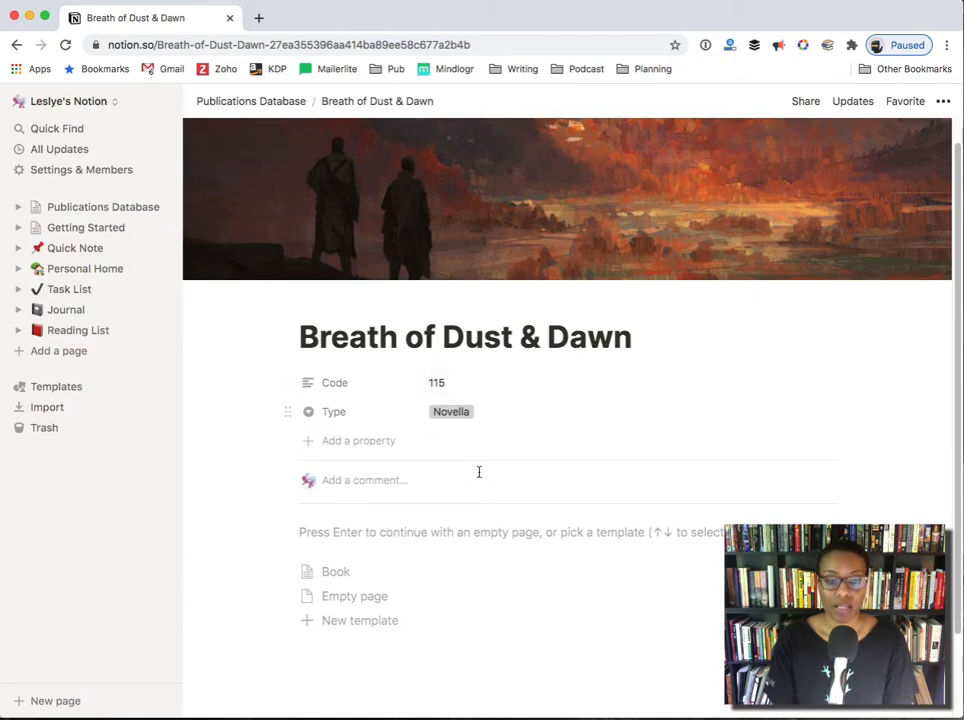
mouse_move(336, 572)
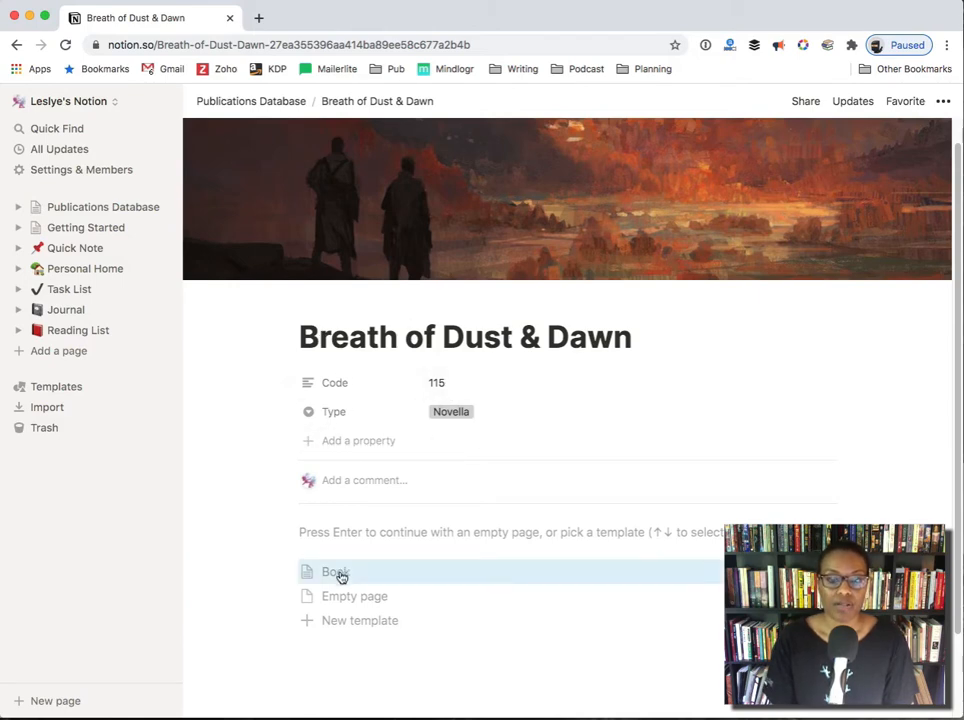
Fill the page with the Book template and start a new edition record in Editions
click(336, 572)
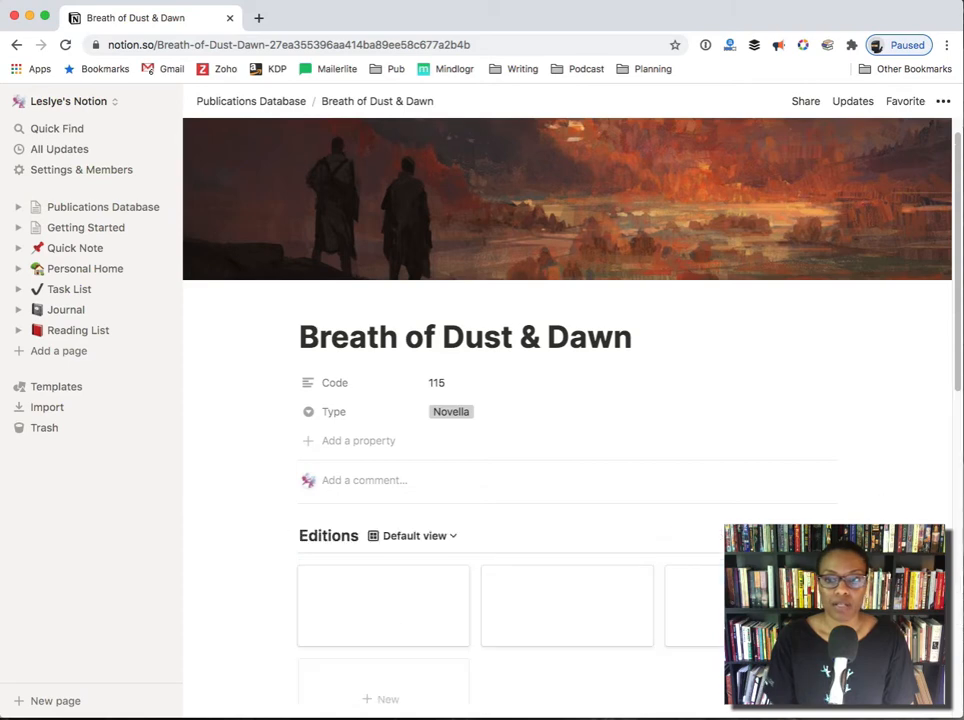
scroll(down, 3)
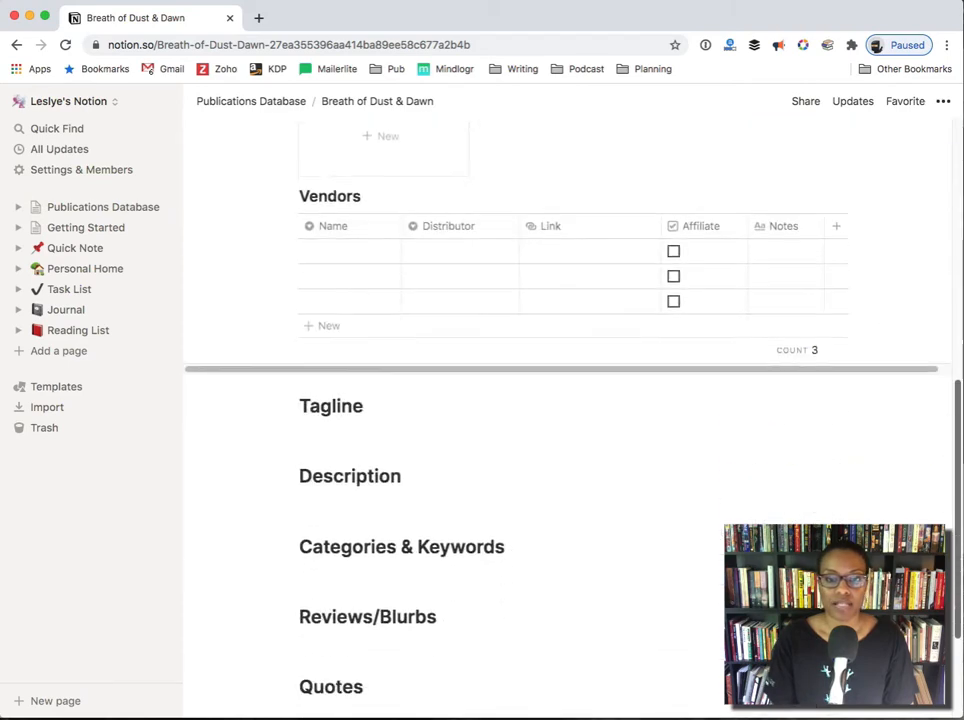
scroll(up, 3)
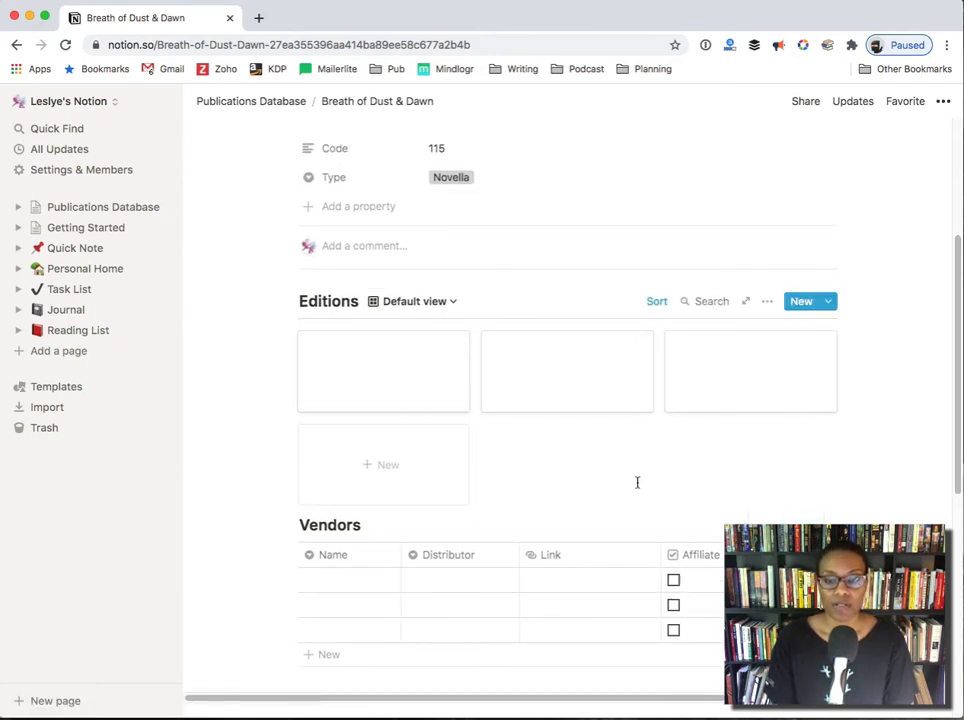
click(820, 344)
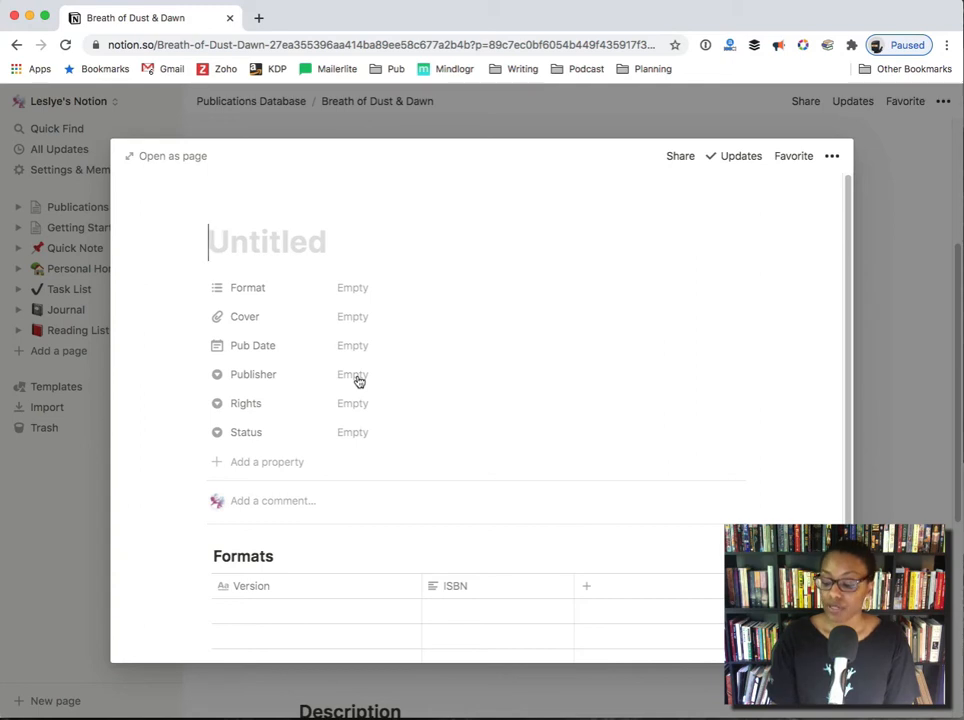
Title the edition '115 ebook', set Format to Ebook and upload its cover
text(115 ebook)
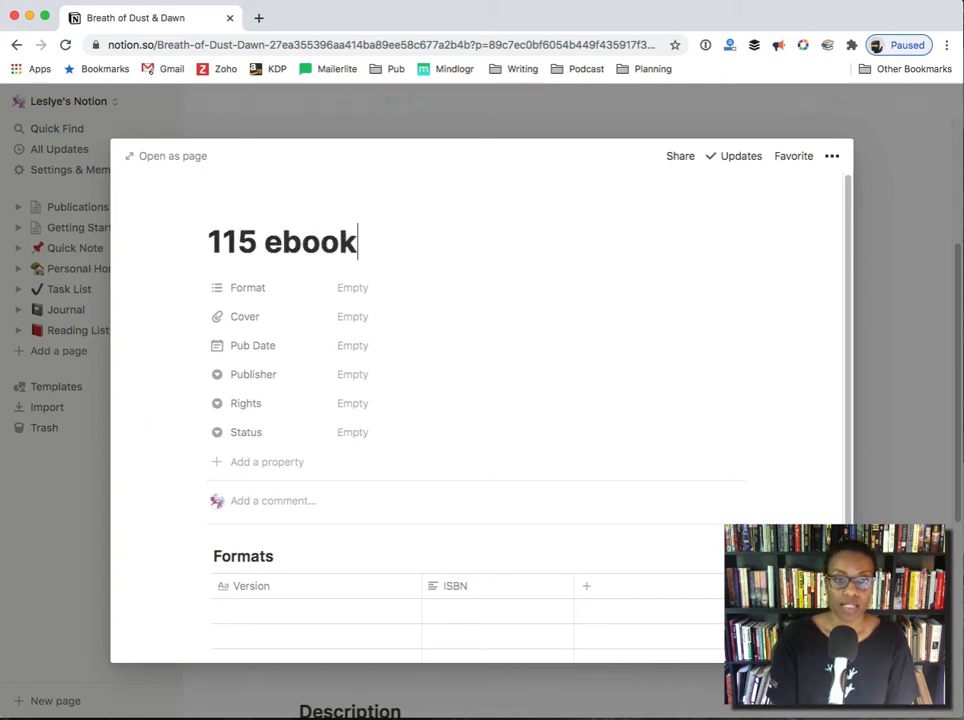
click(352, 288)
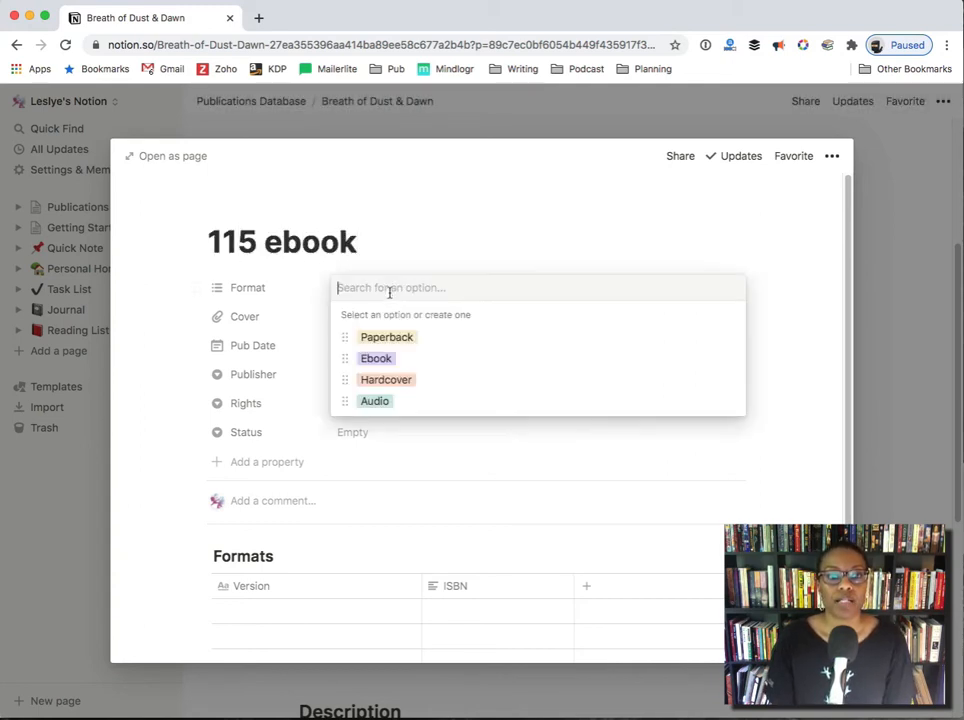
click(376, 358)
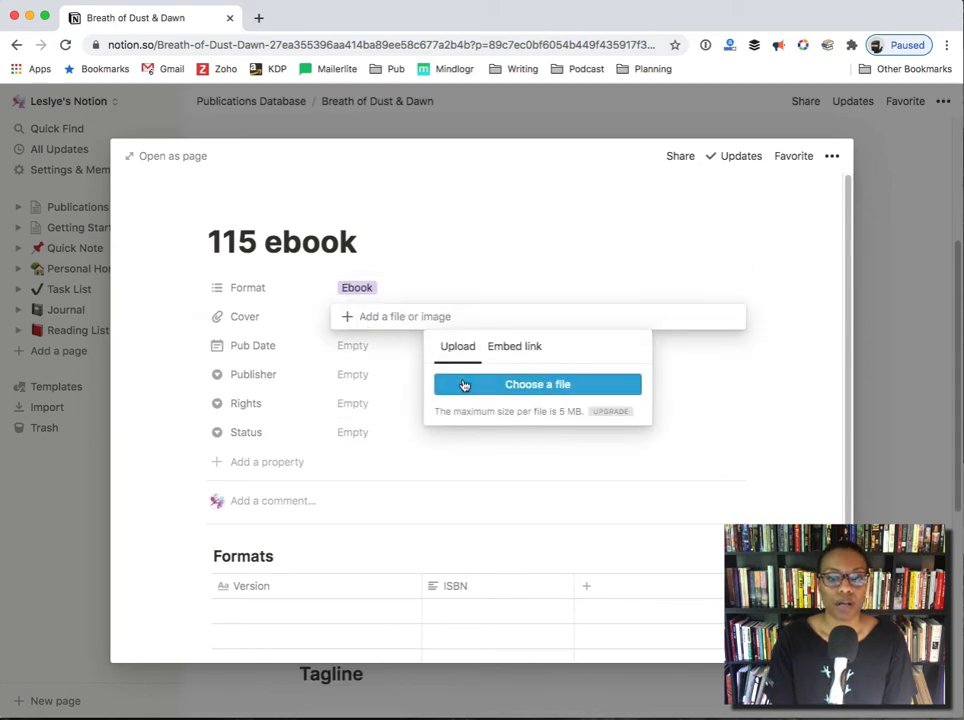
click(536, 384)
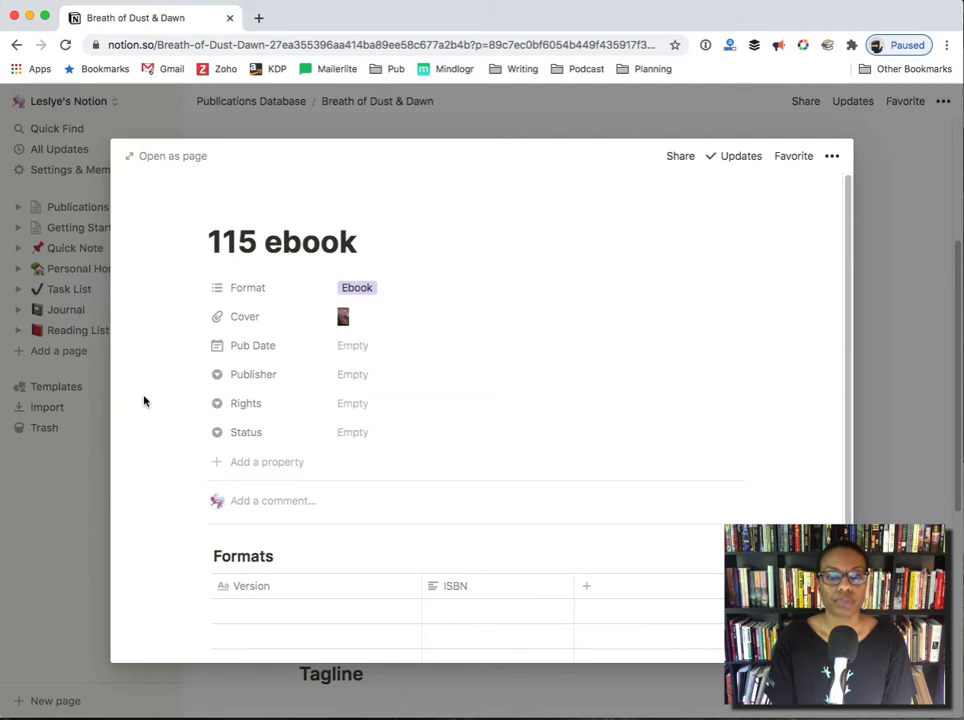
Set Pub Date Jan 31, 2019, publisher Heartspell, status Available, and an Ebook formats row
click(352, 344)
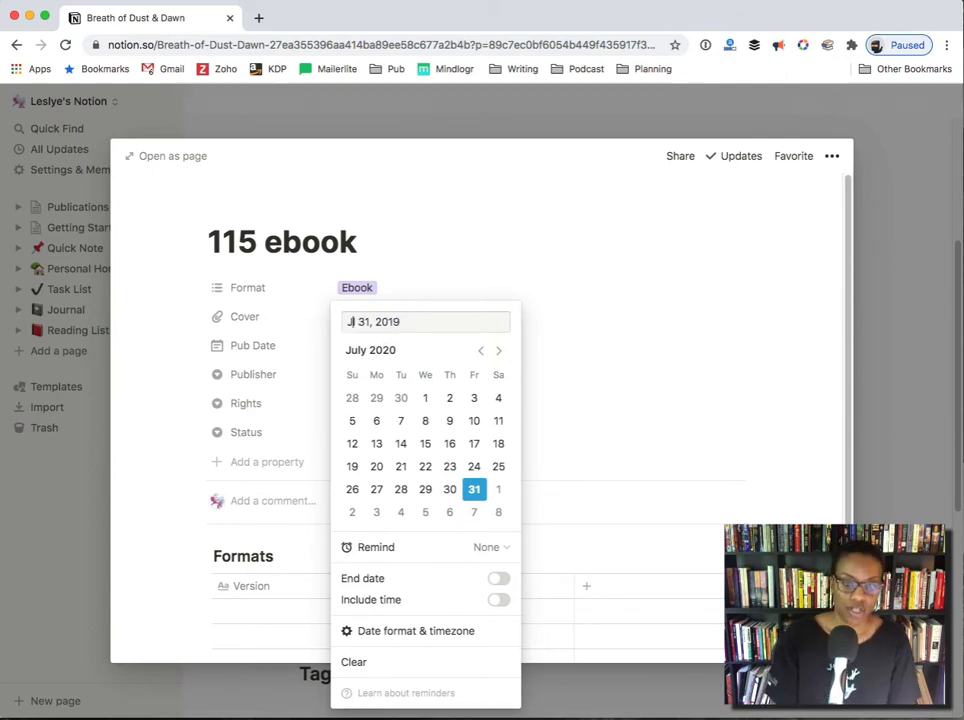
text(Jan 31, 2019)
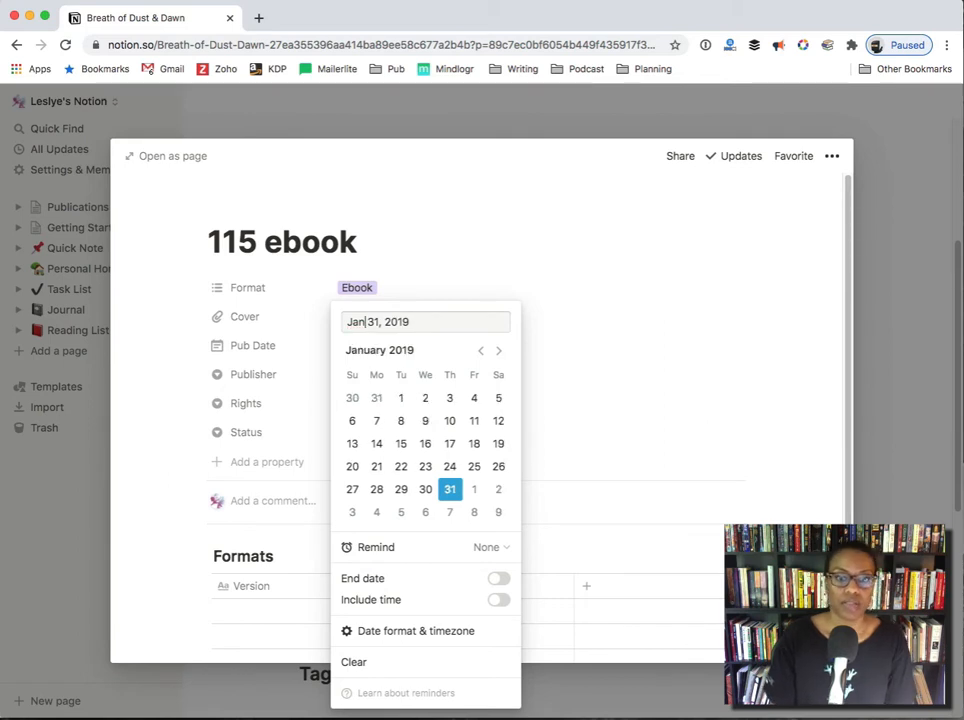
click(376, 466)
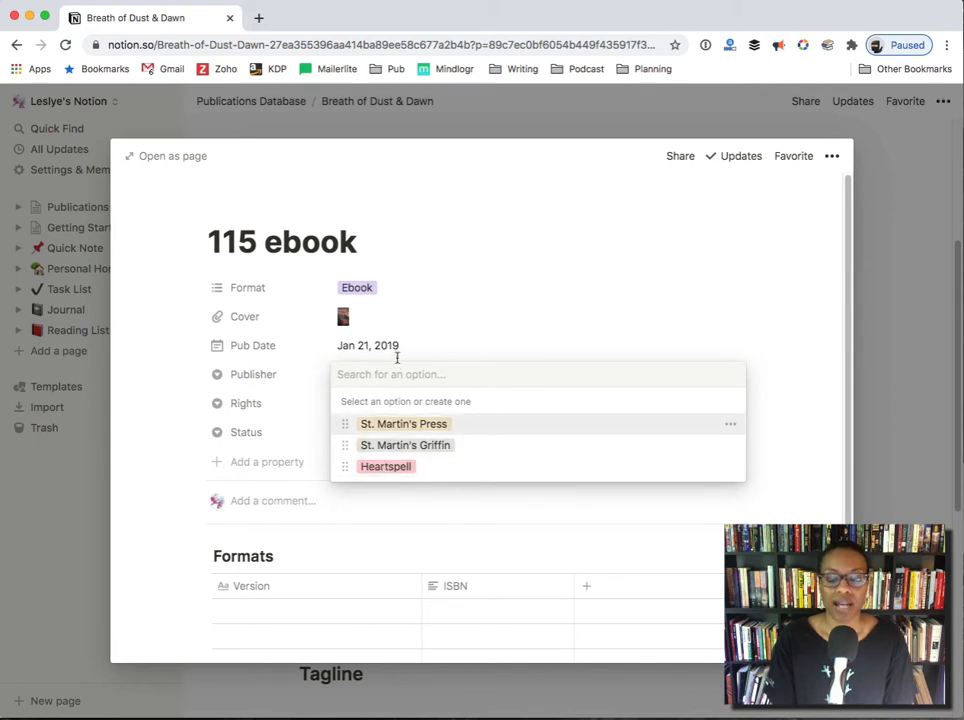
click(384, 466)
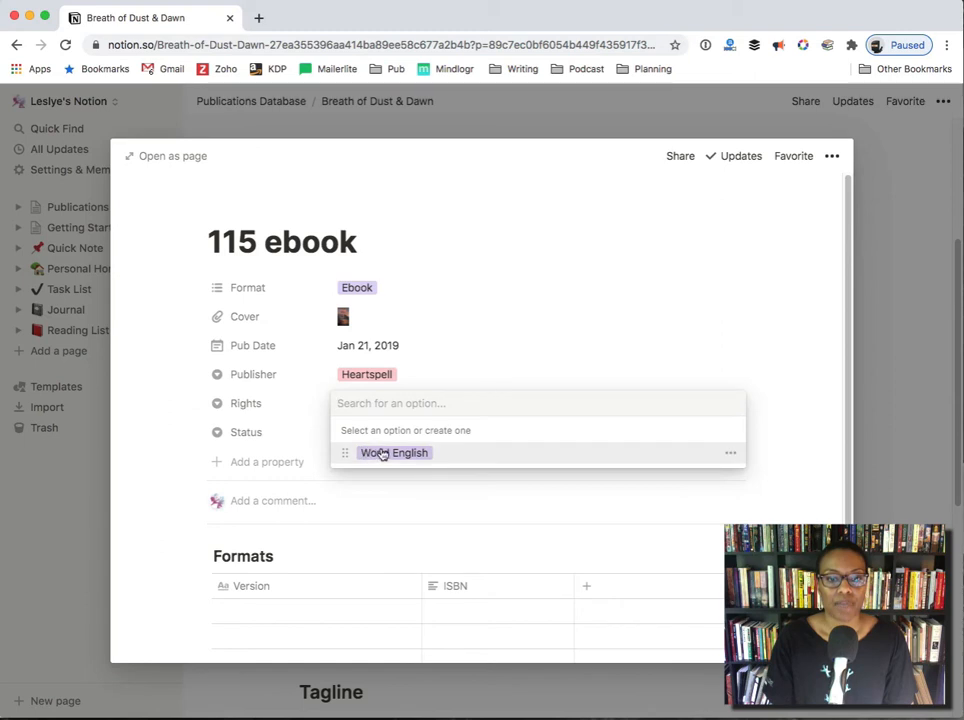
click(184, 418)
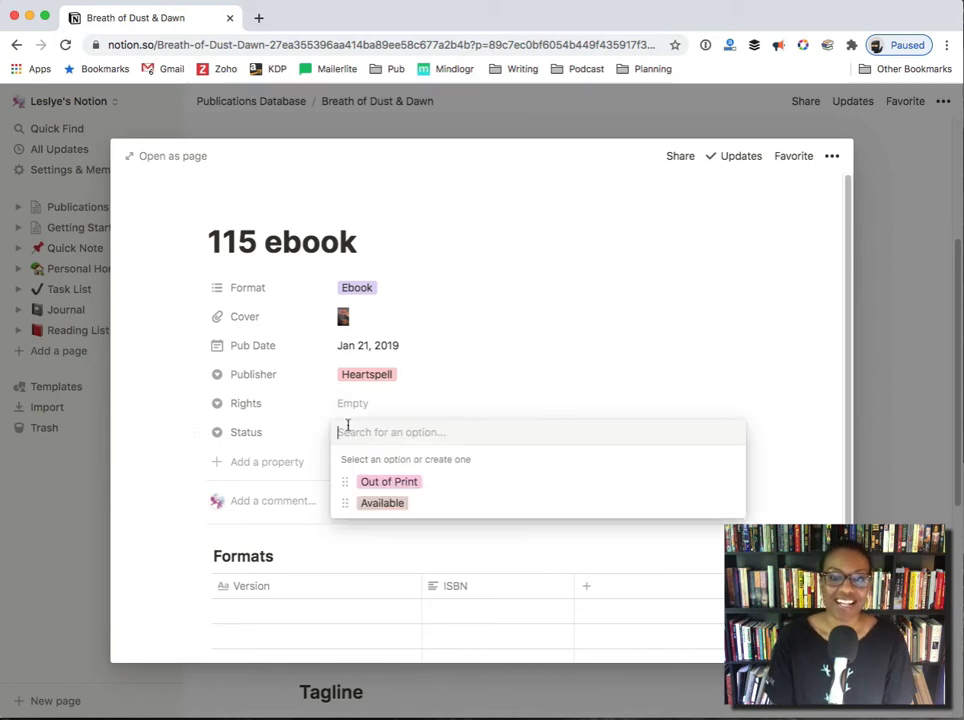
click(382, 504)
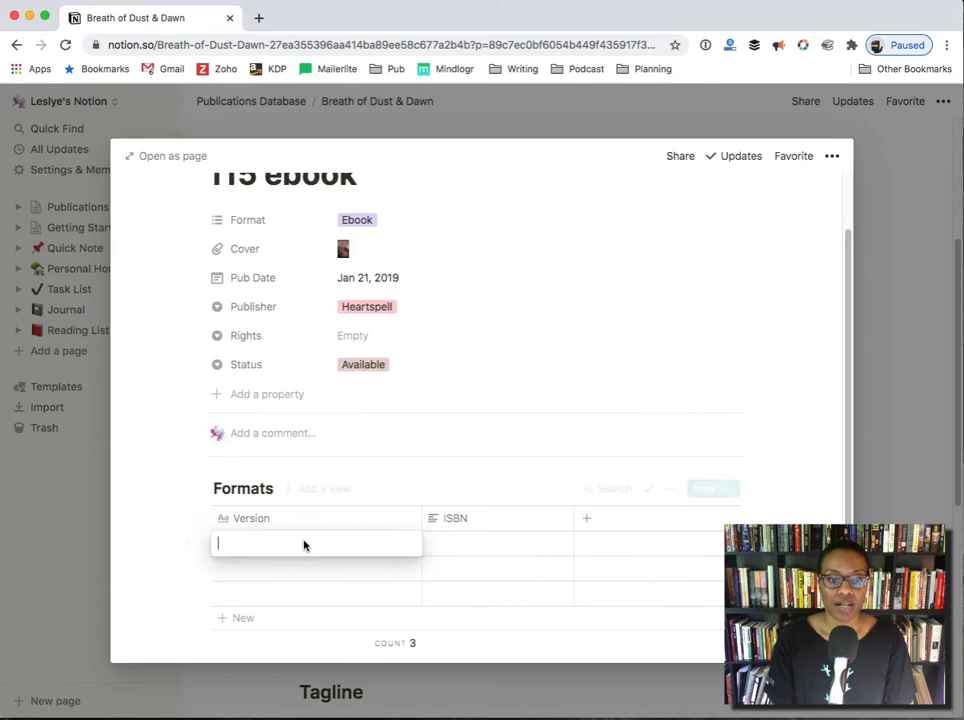
text(Ebook)
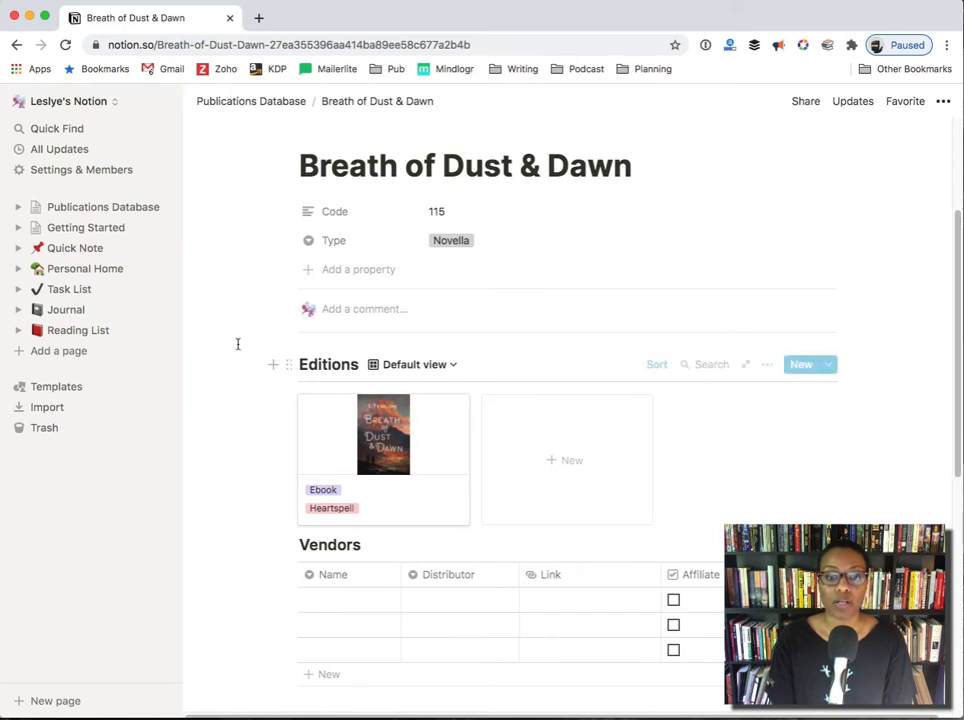
mouse_move(390, 444)
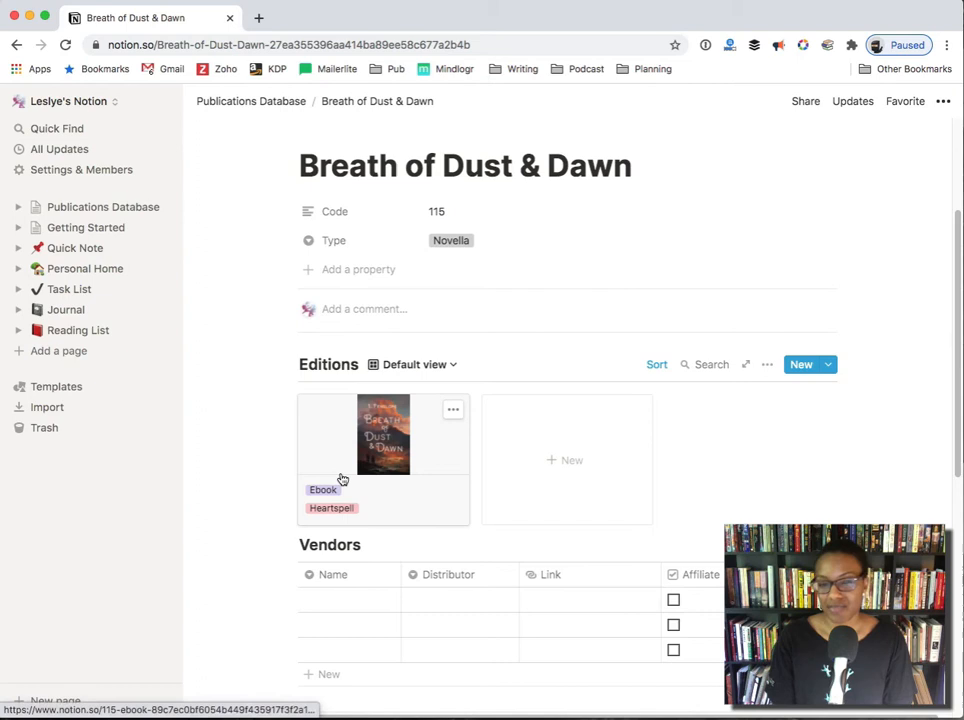
mouse_move(570, 460)
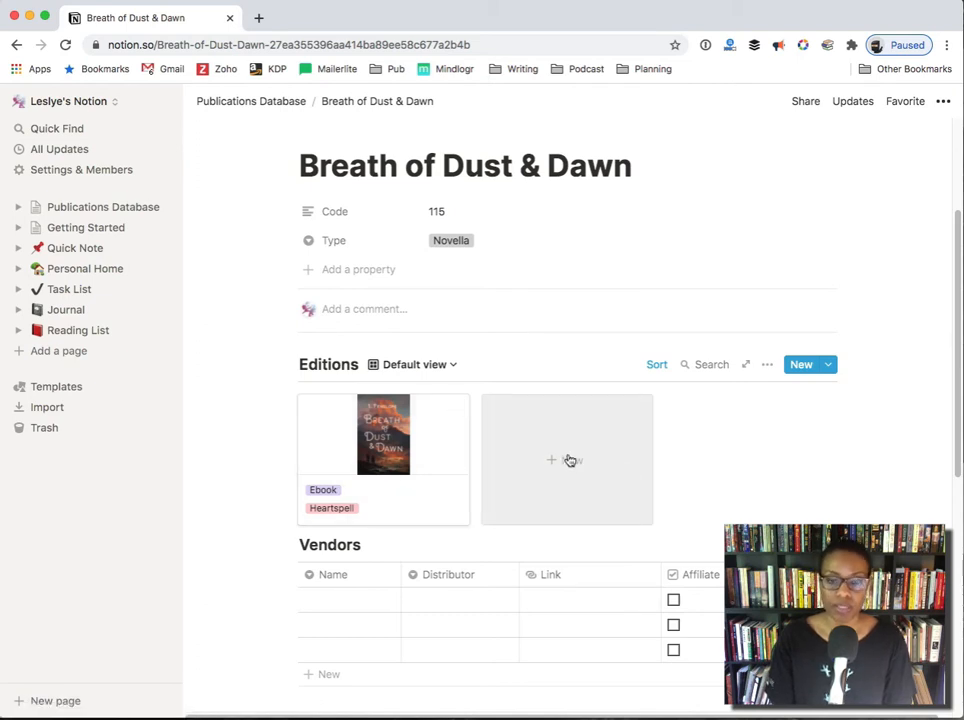
scroll(down, 3)
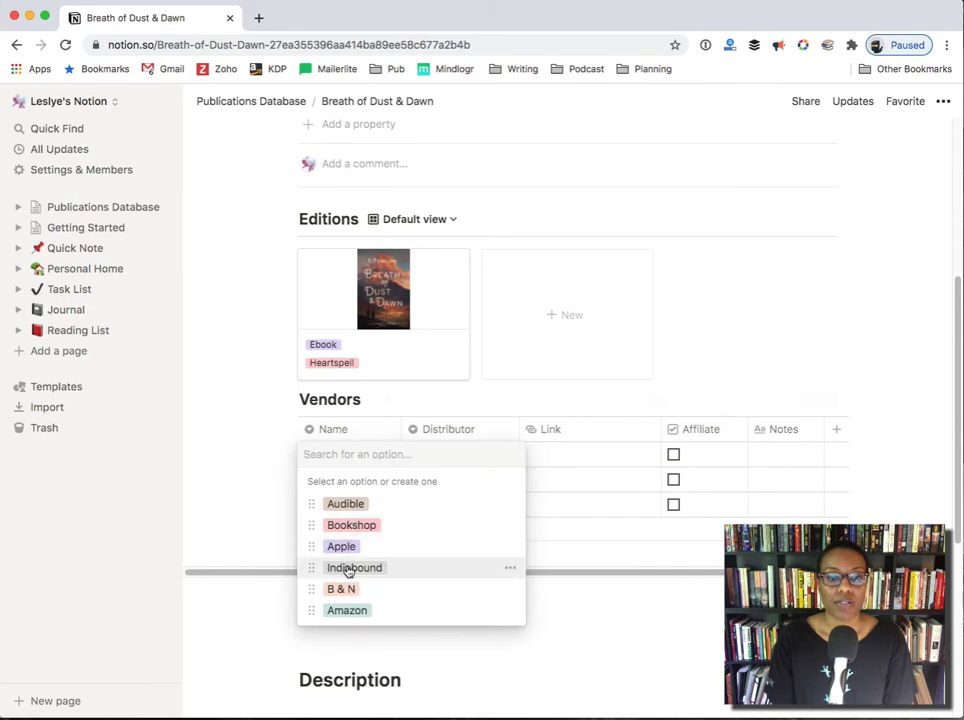
click(348, 610)
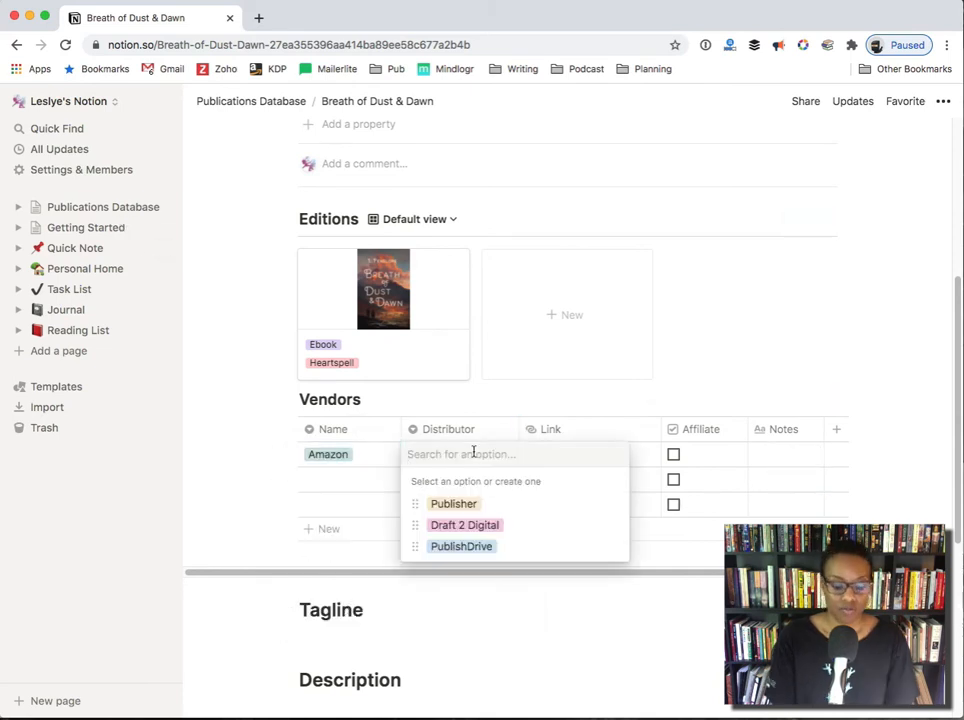
text(Direct)
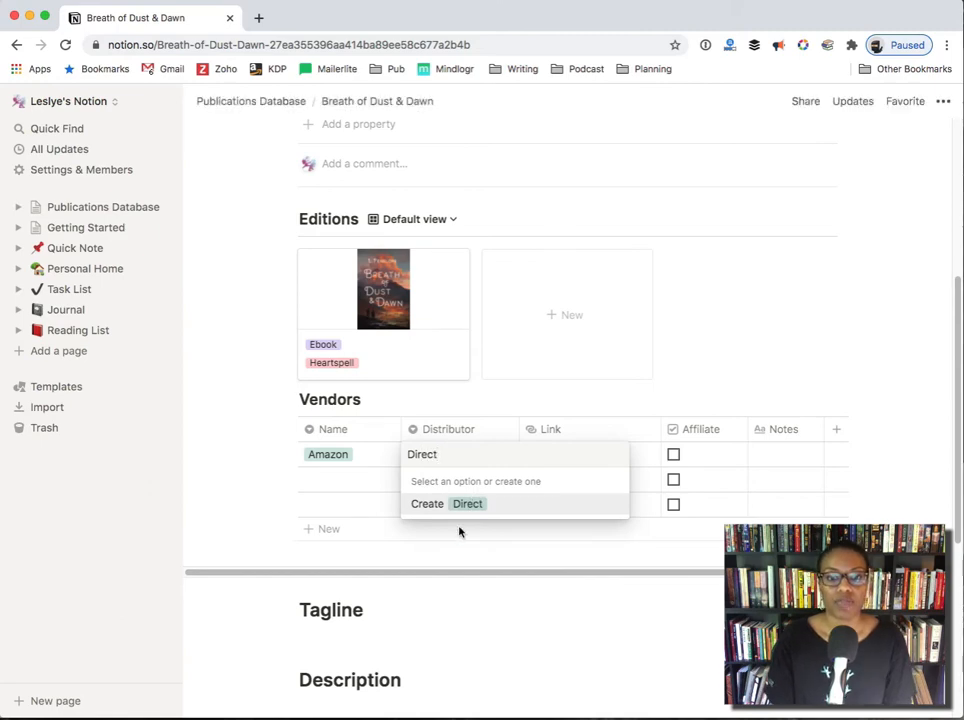
click(468, 504)
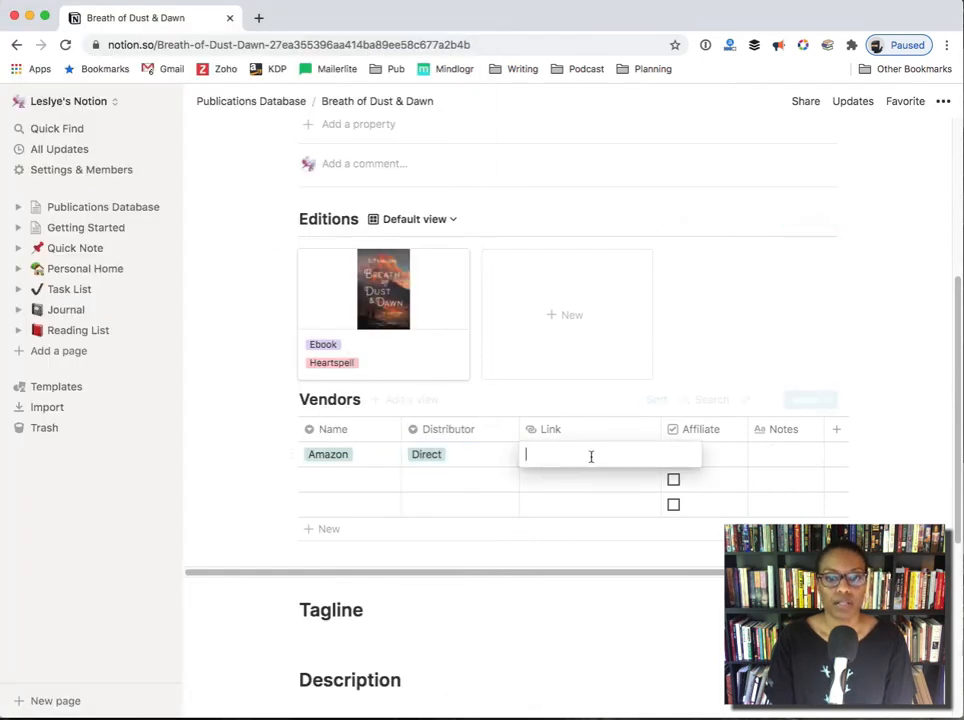
text(https://amzn.to/2UbNGNQ)
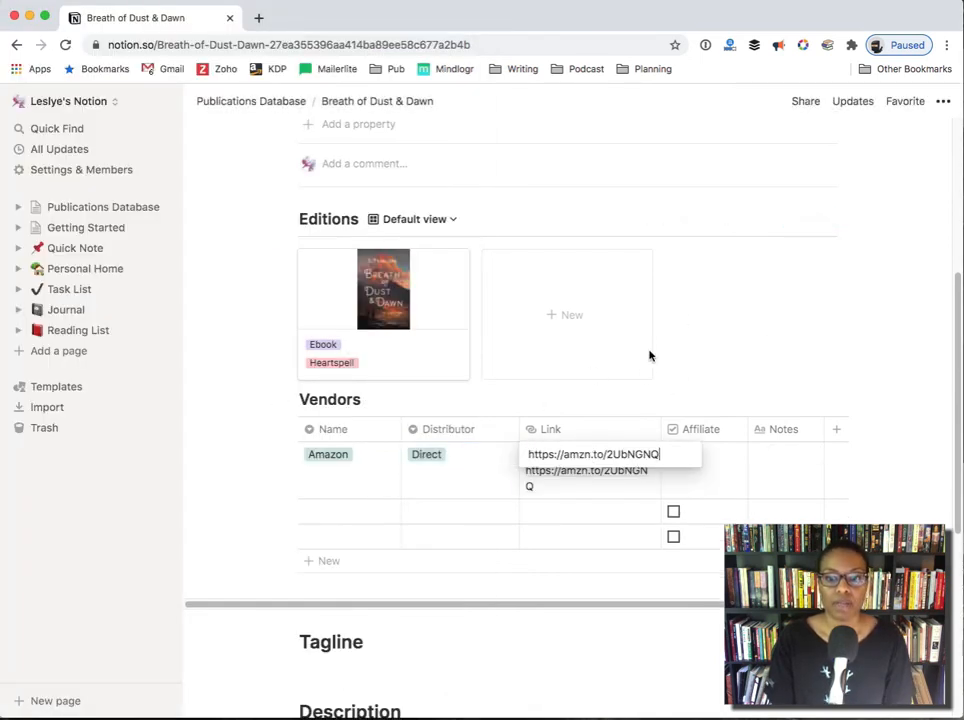
click(672, 454)
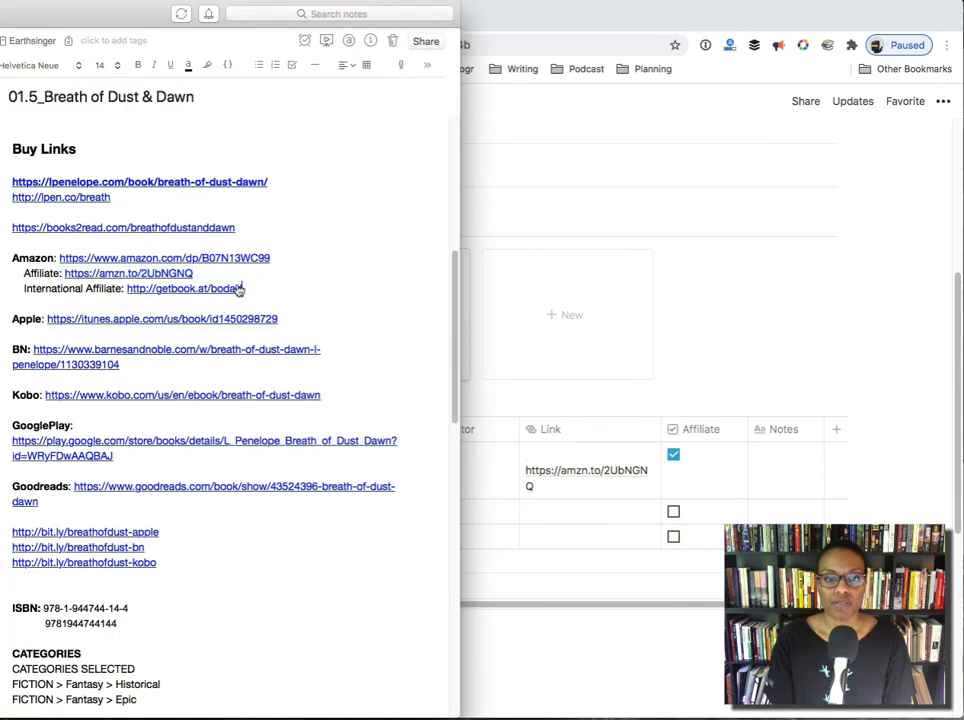
double_click(184, 288)
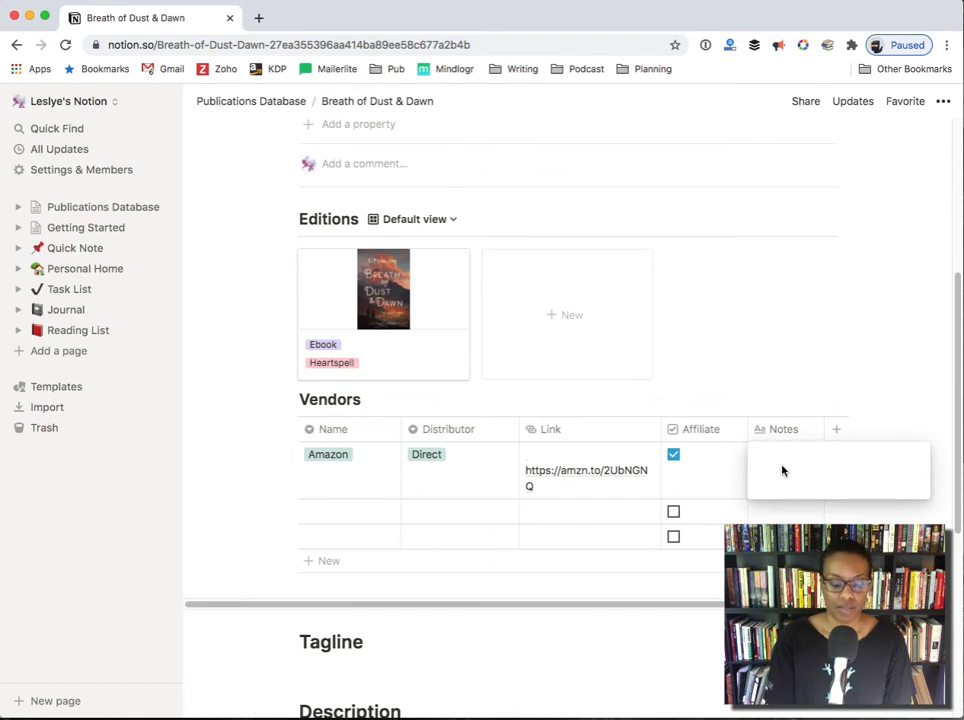
text(http://getbook.at/bodad)
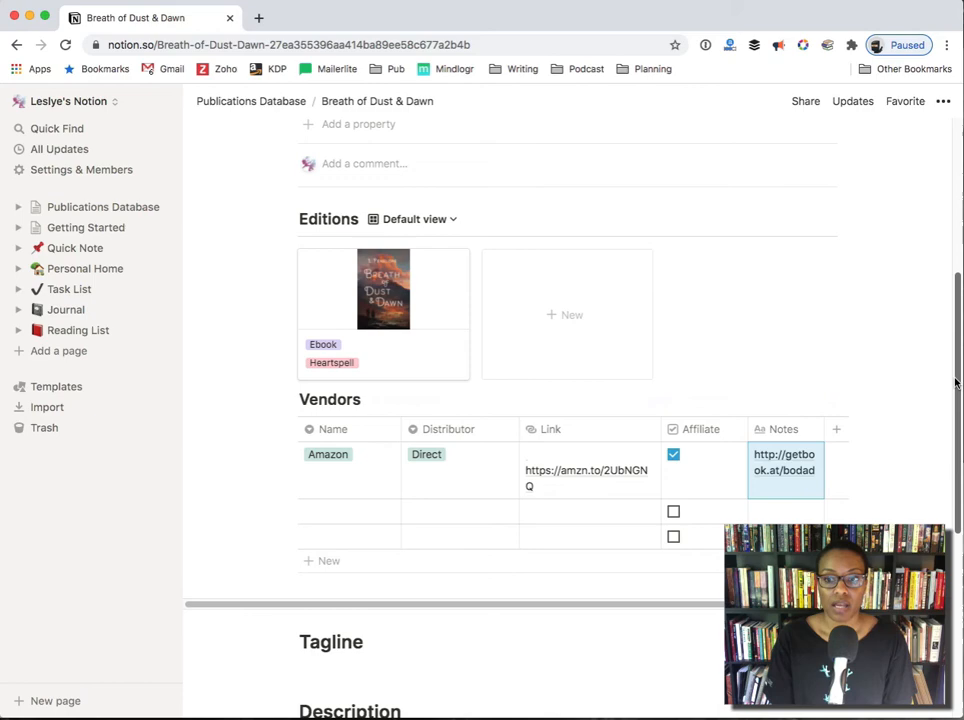
scroll(down, 3)
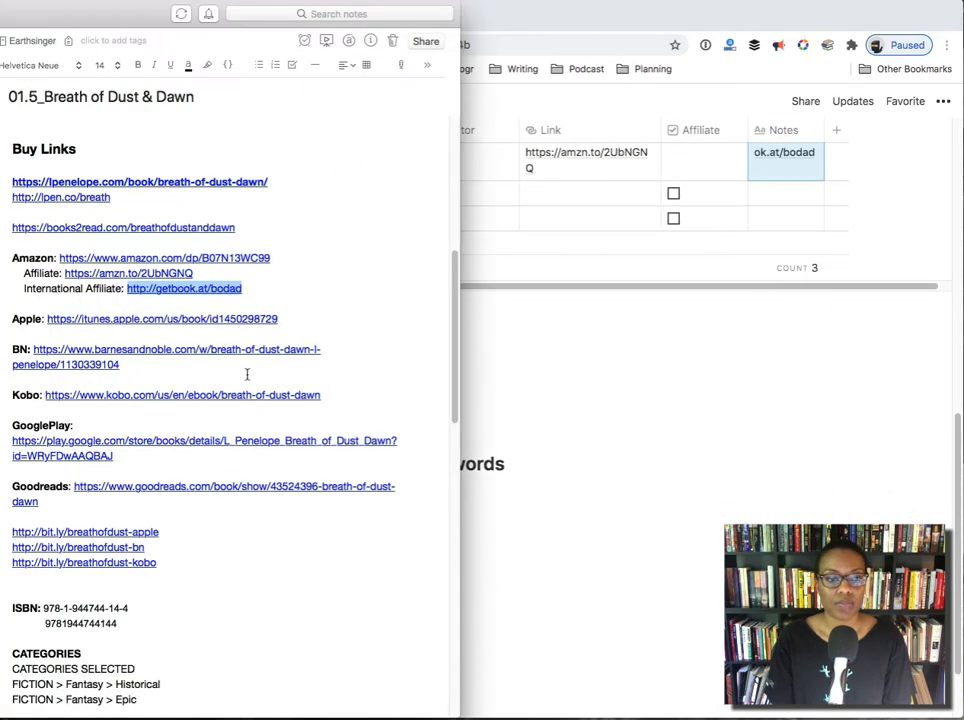
scroll(down, 3)
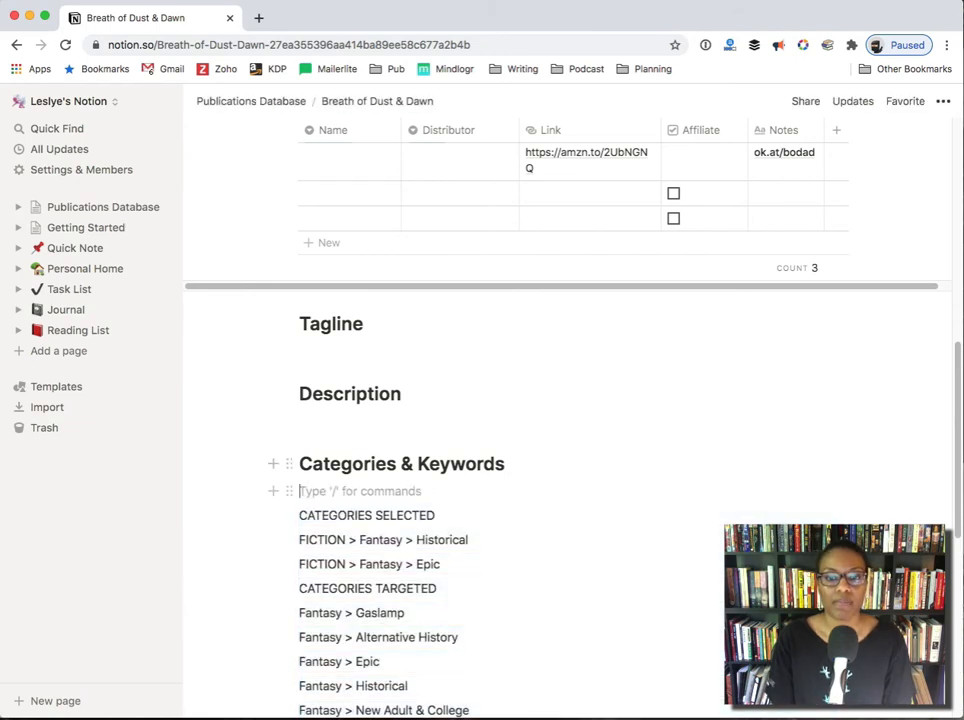
Scroll through the Categories & Keywords section of the Breath of Dust & Dawn page
scroll(down, 3)
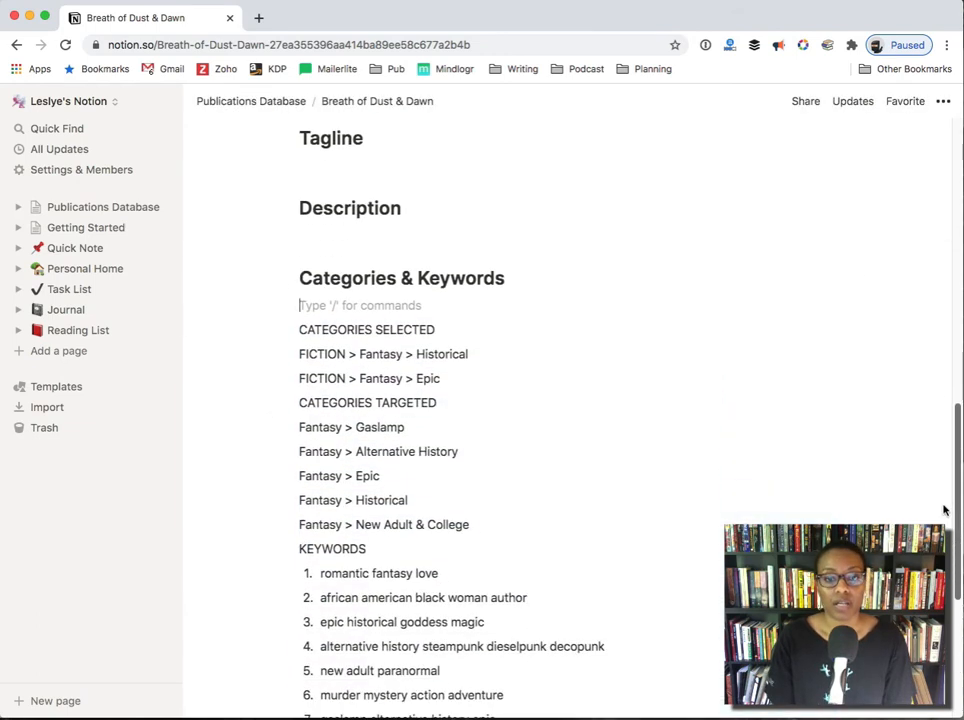
scroll(down, 3)
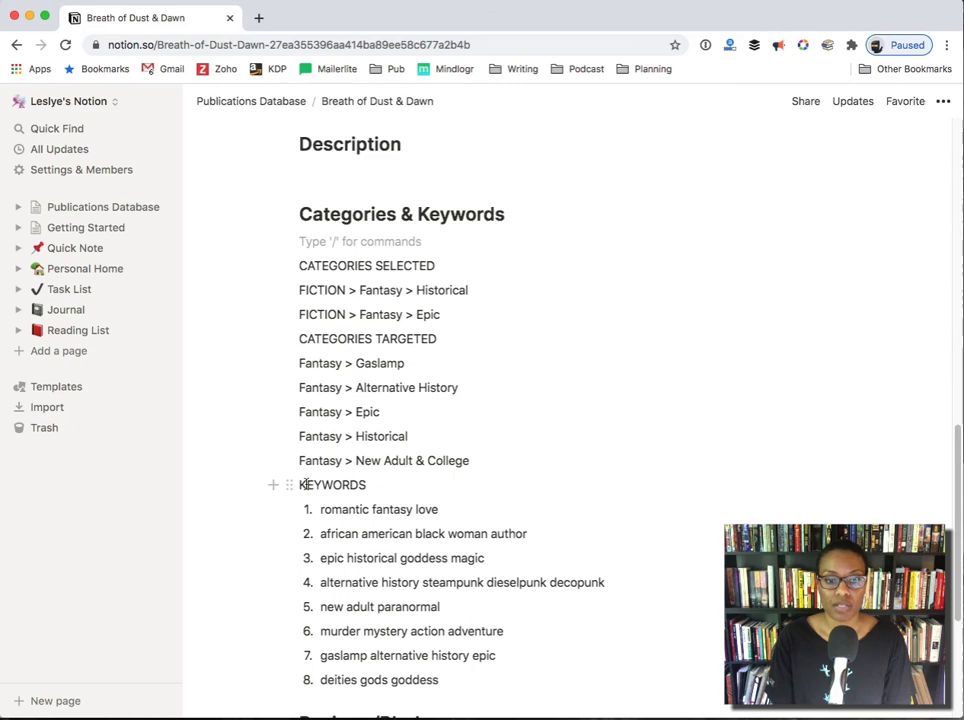
scroll(down, 3)
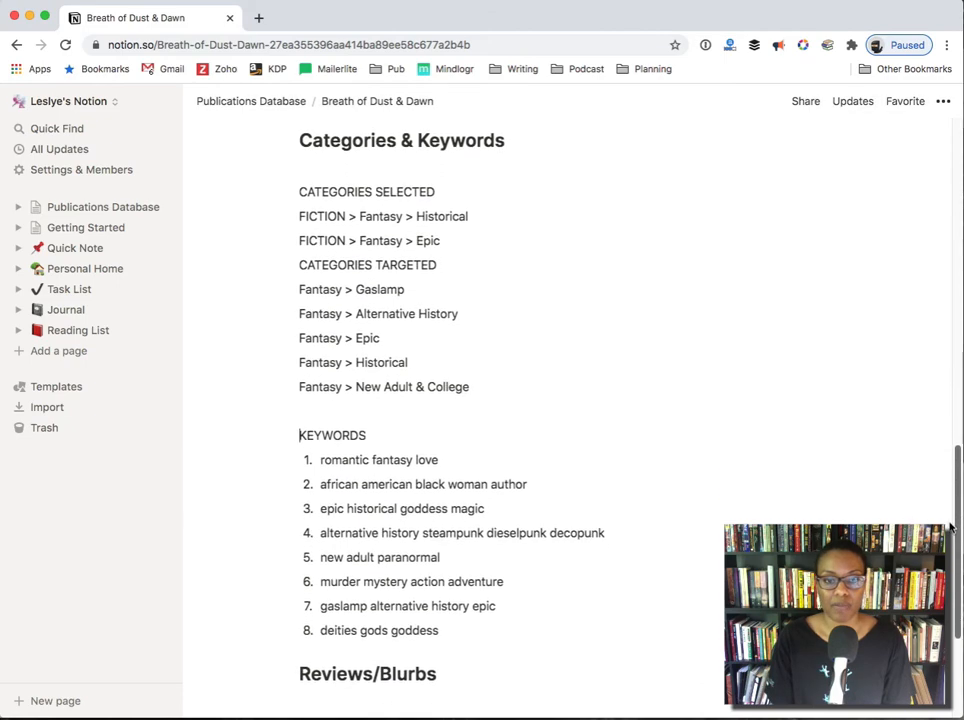
scroll(down, 3)
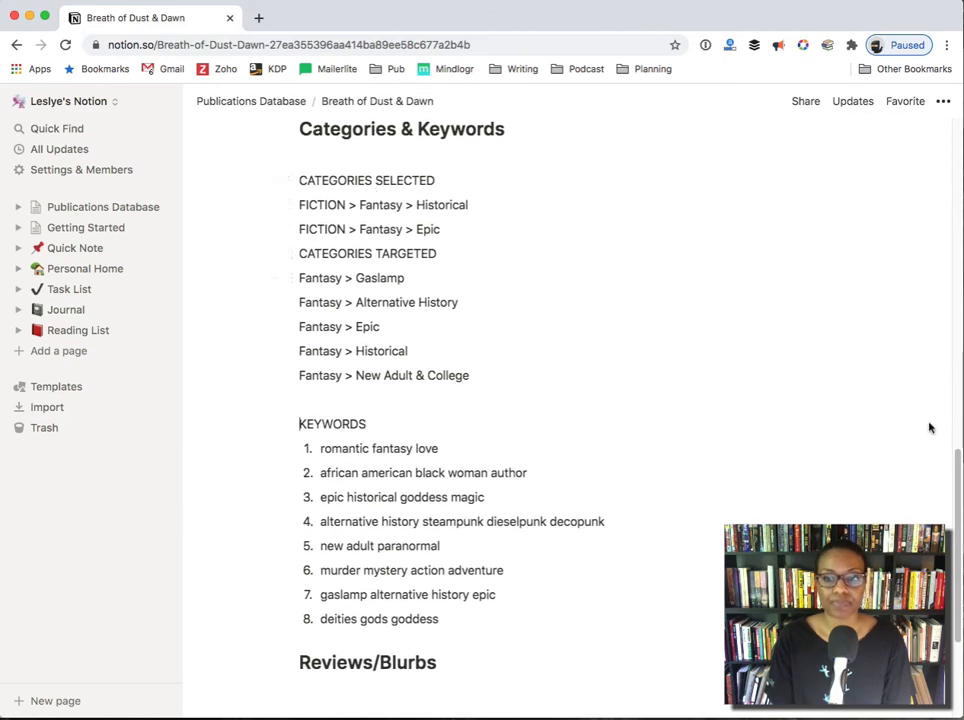
scroll(down, 3)
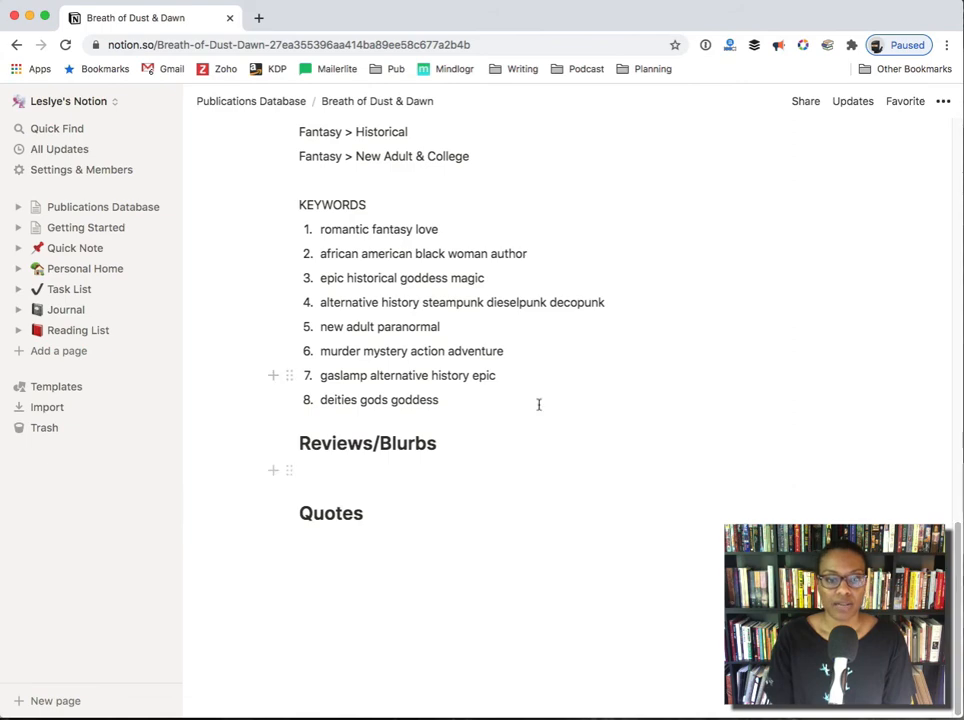
scroll(up, 3)
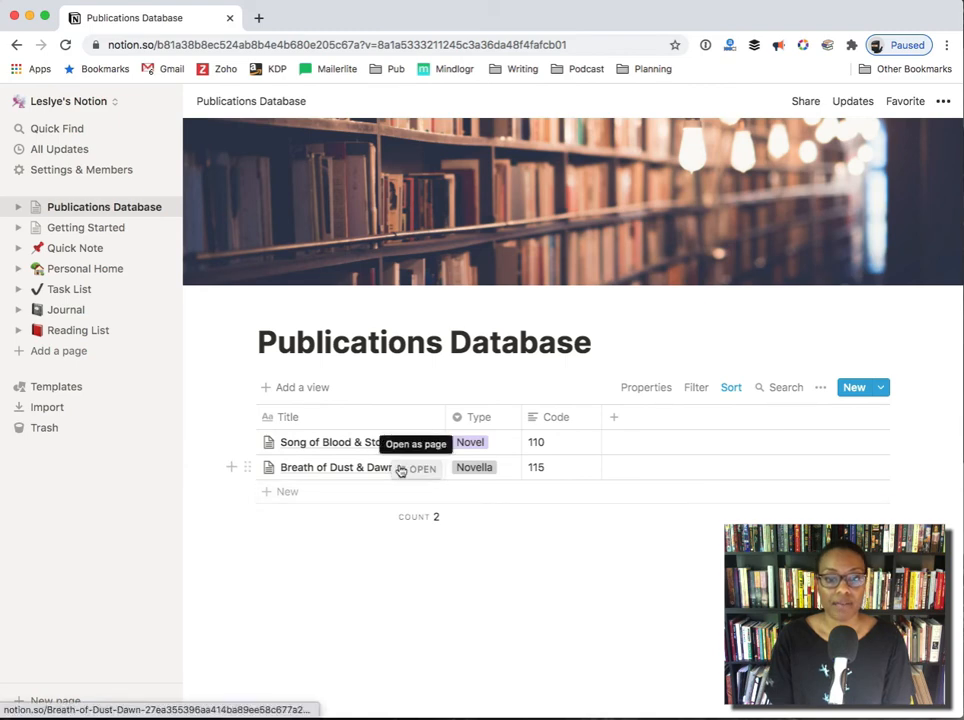
click(418, 468)
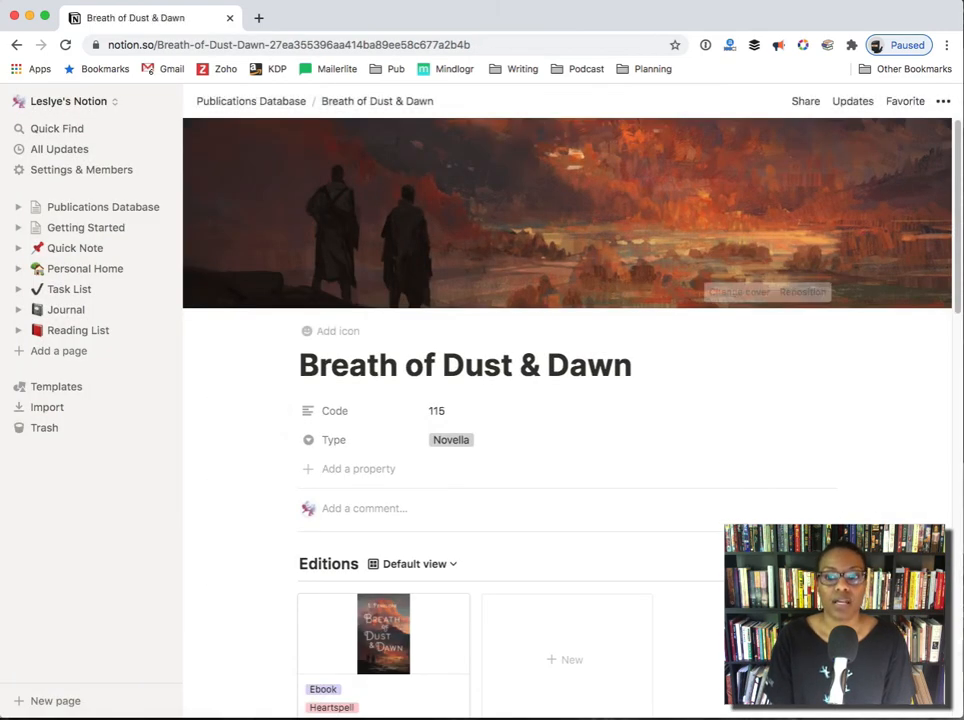
scroll(down, 3)
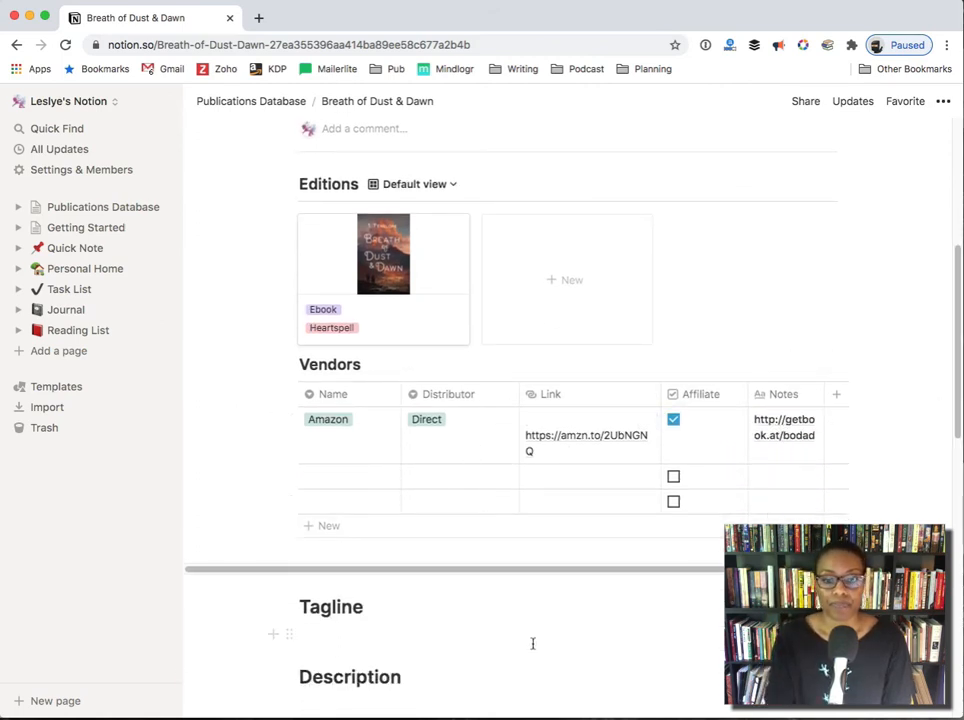
scroll(down, 3)
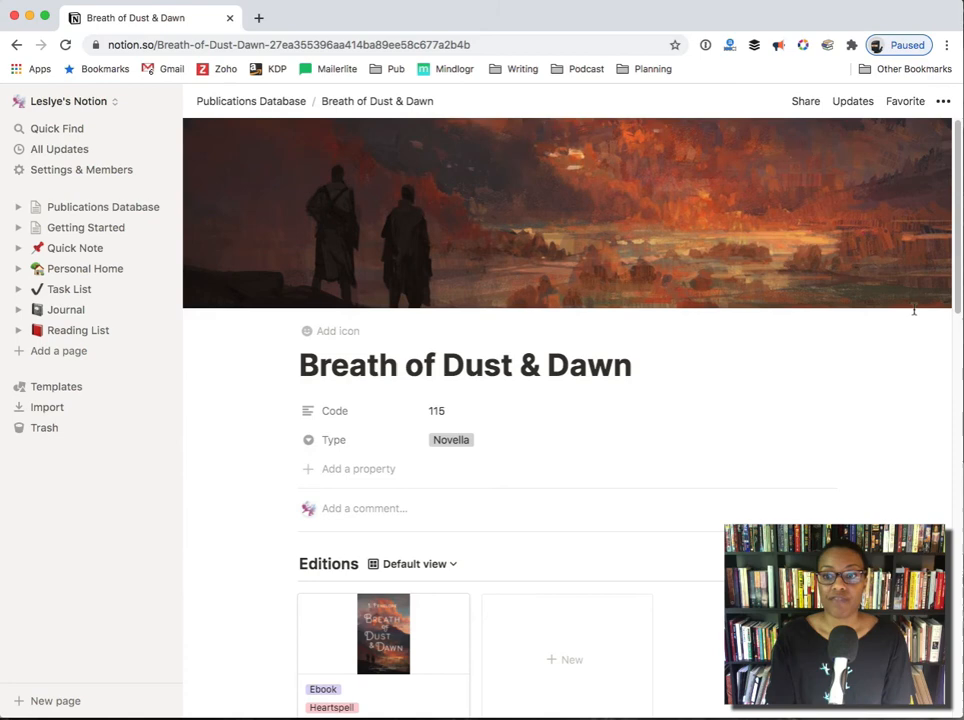
mouse_move(912, 310)
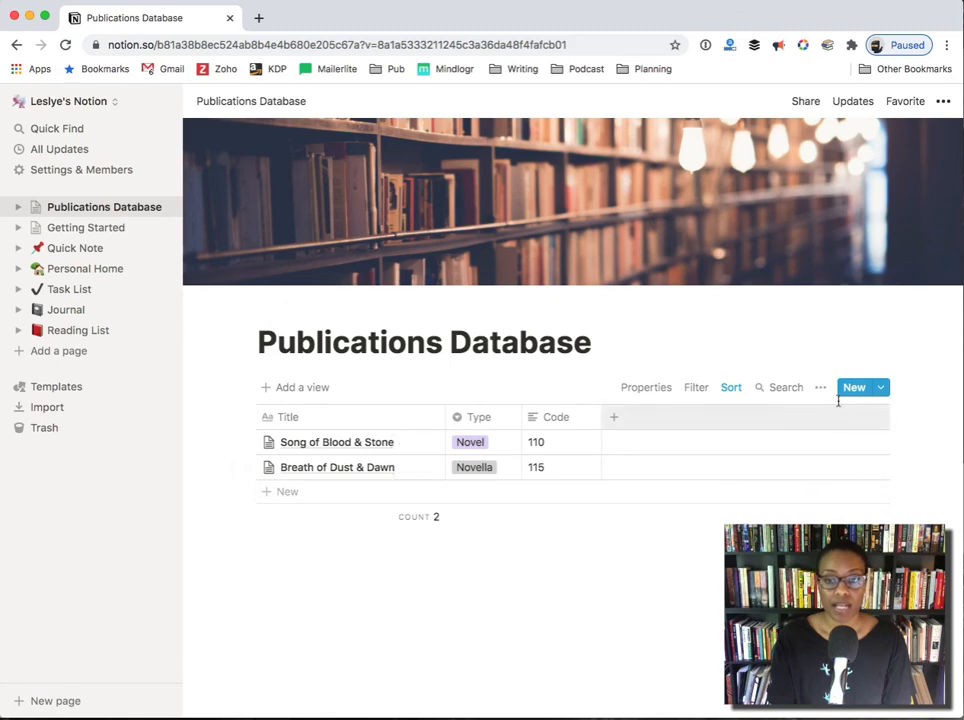
mouse_move(820, 388)
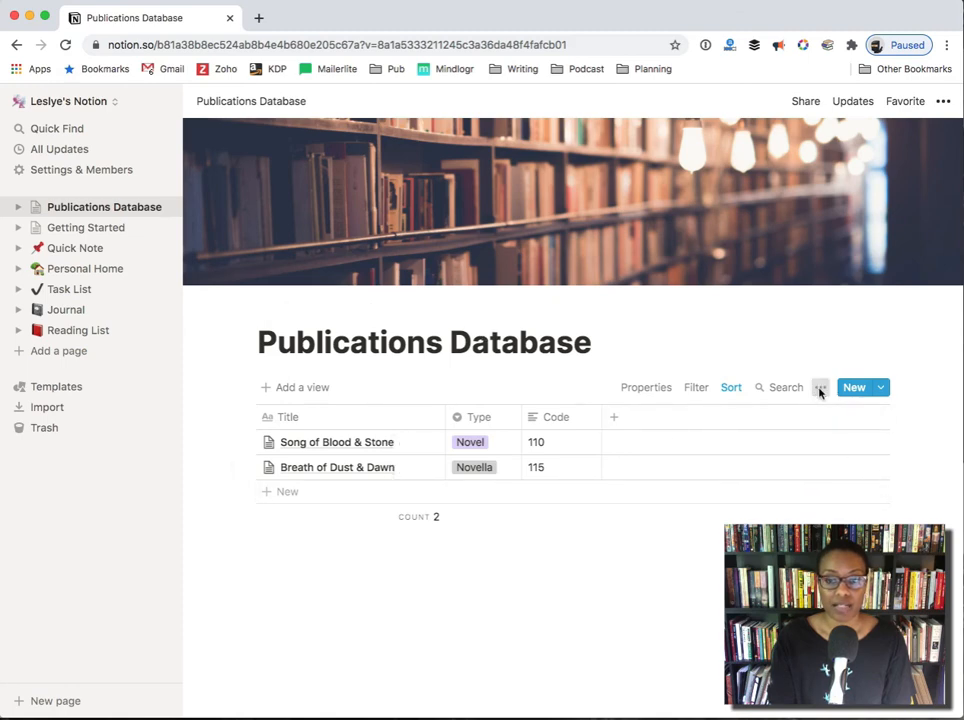
click(880, 388)
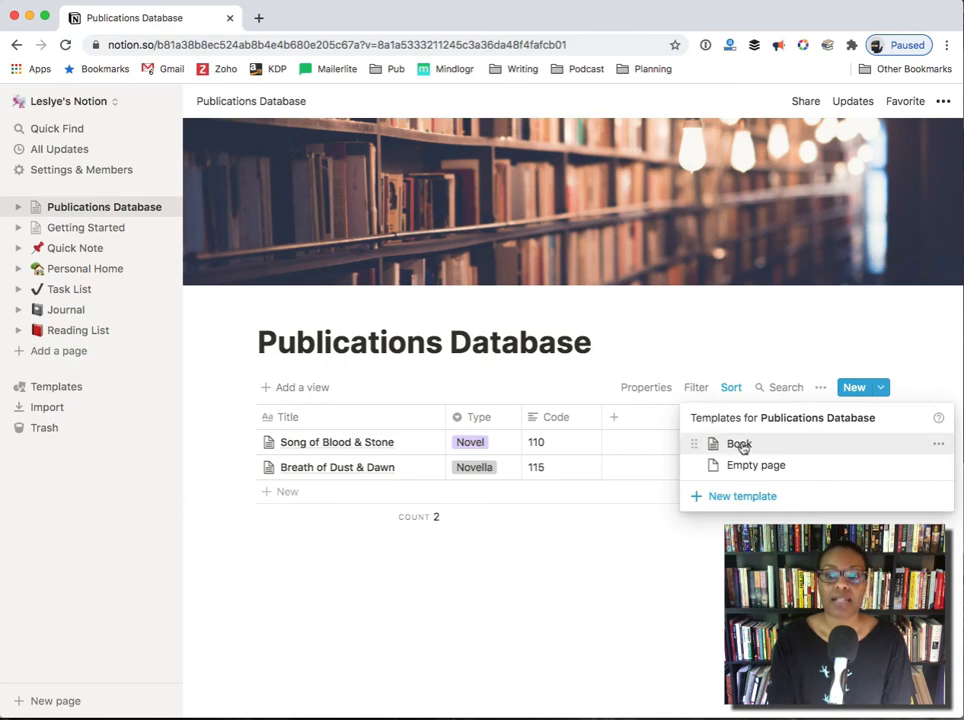
mouse_move(940, 444)
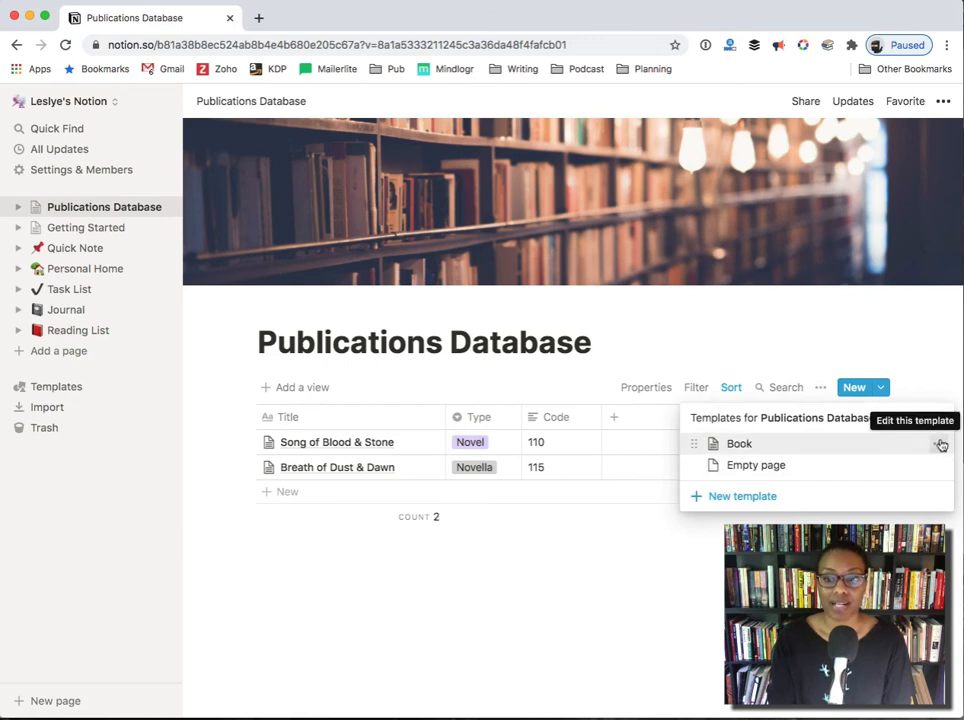
click(740, 444)
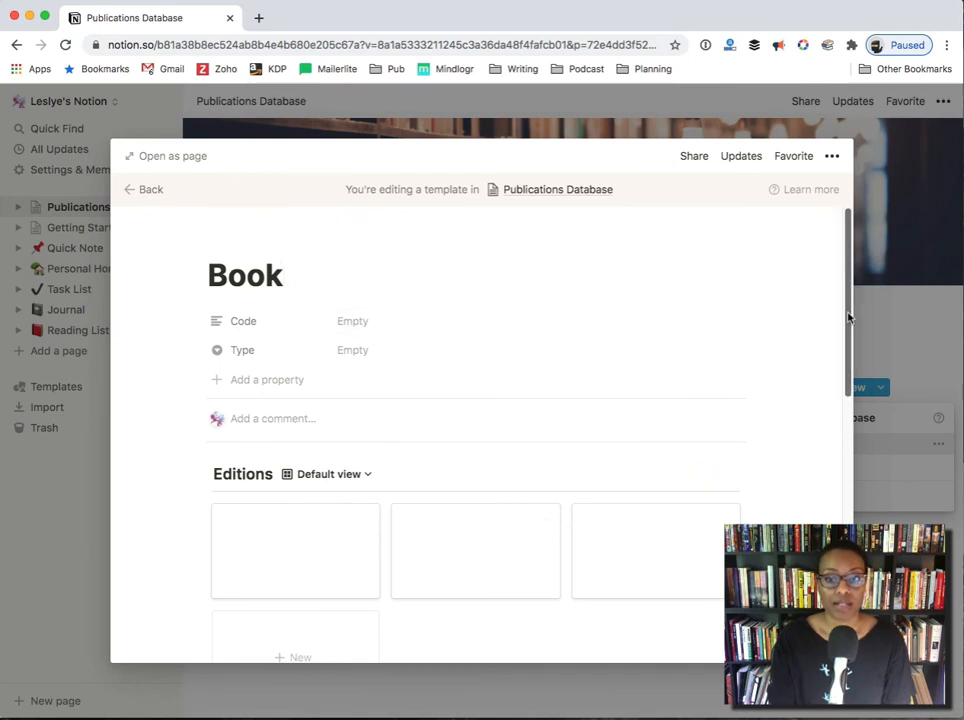
scroll(down, 3)
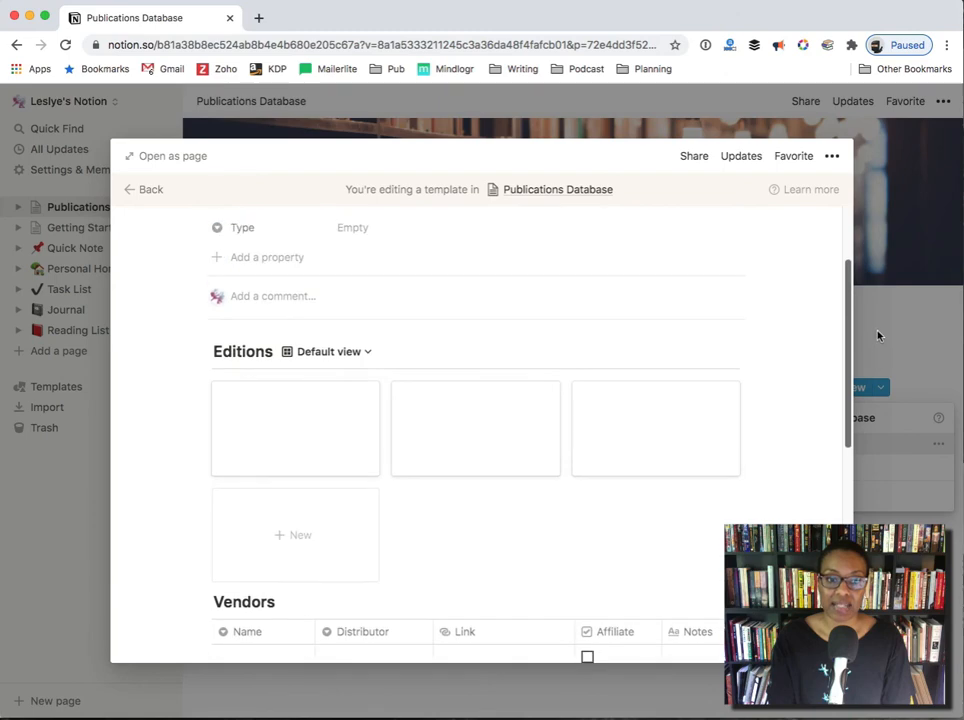
click(150, 188)
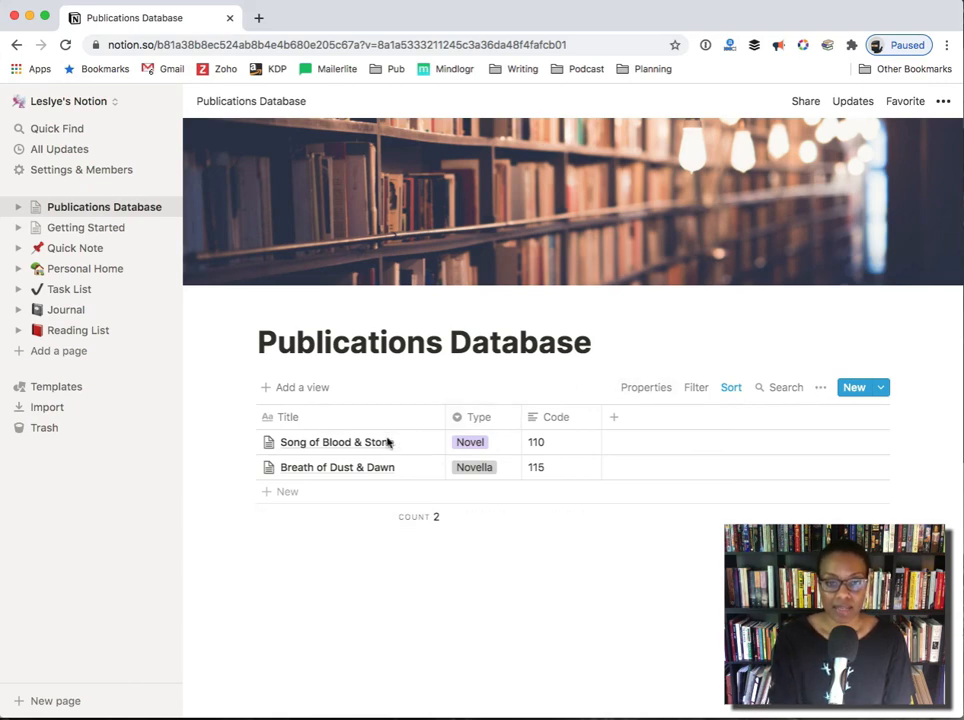
Show the Publications Database's page templates (Book, Empty page) from the view options menu
click(820, 388)
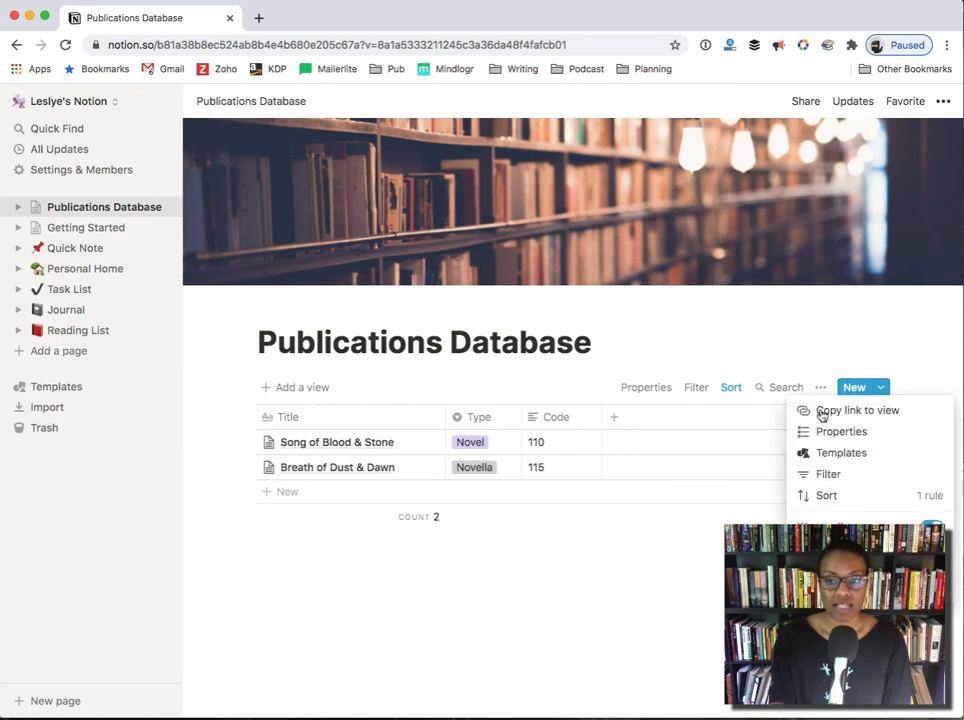
click(840, 452)
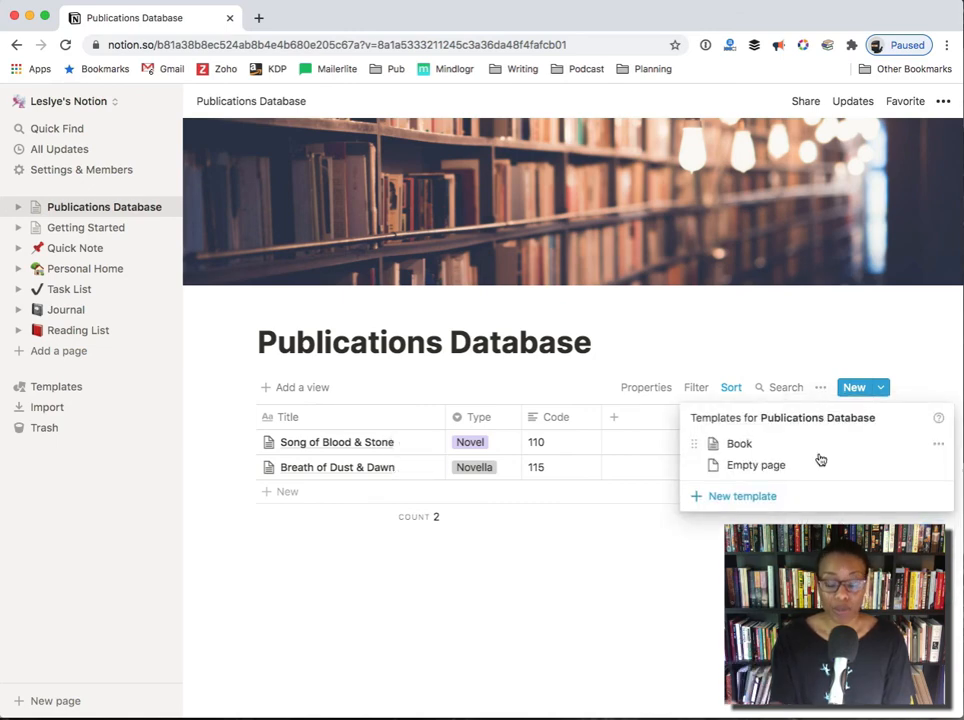